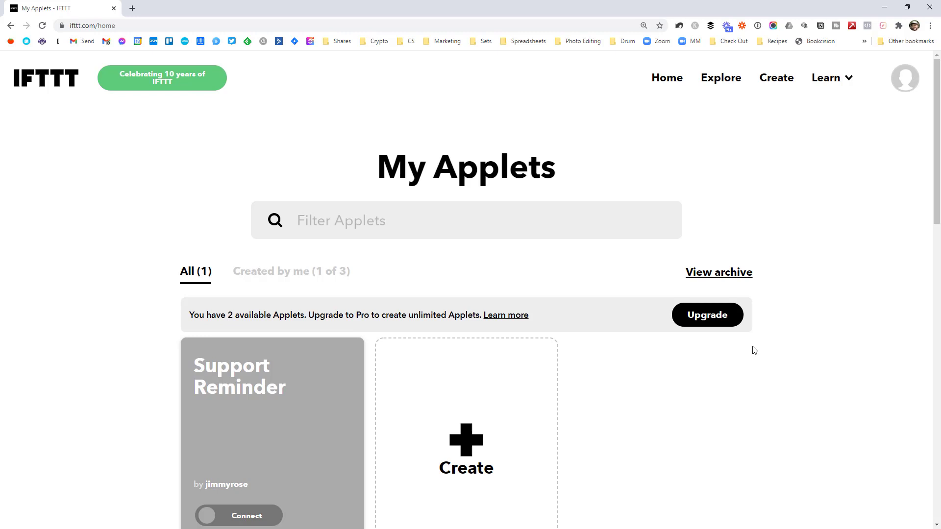
mouse_move(729, 390)
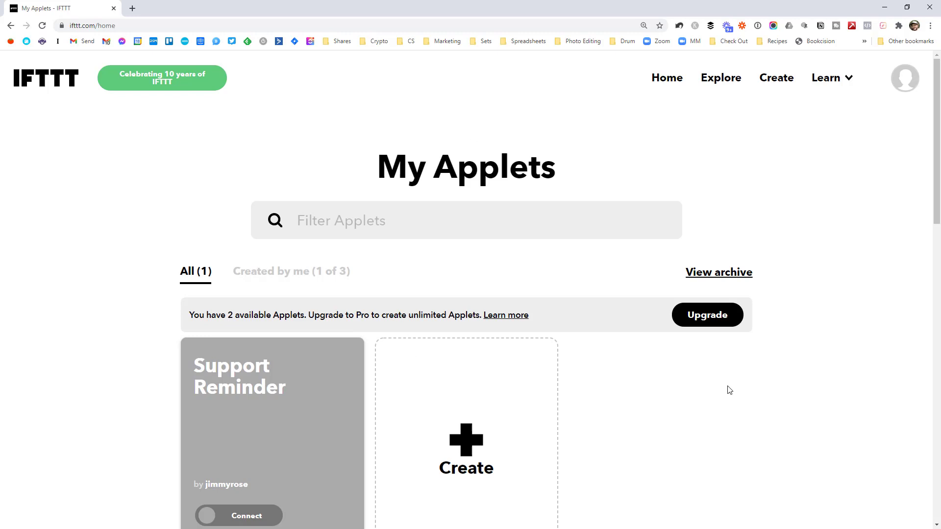
mouse_move(761, 408)
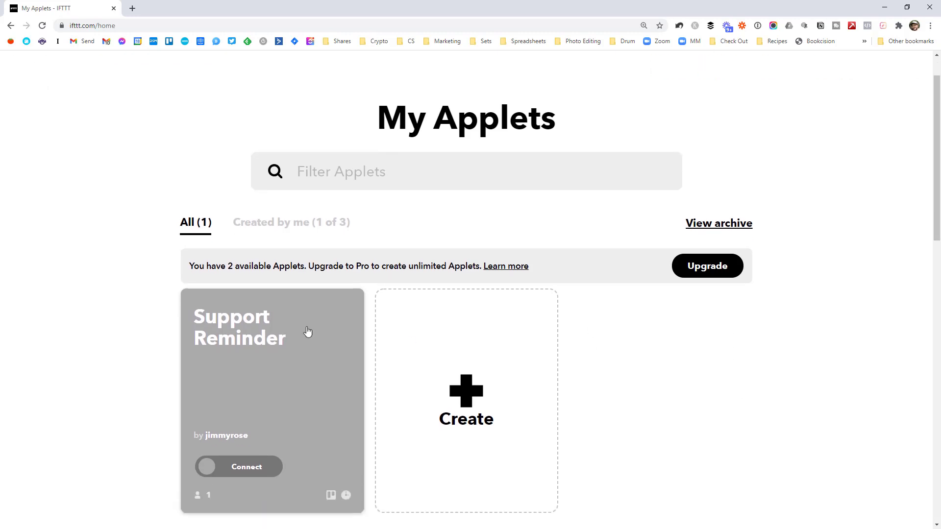
mouse_move(655, 350)
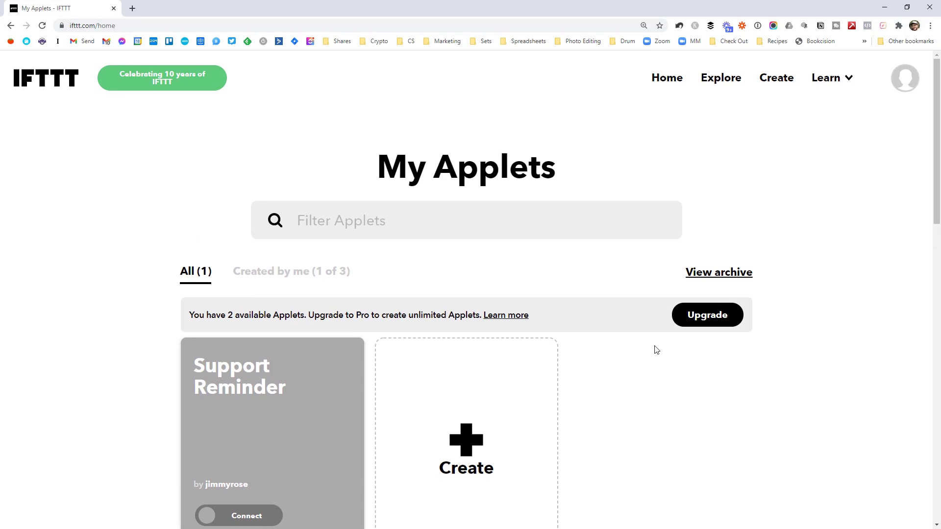
mouse_move(666, 400)
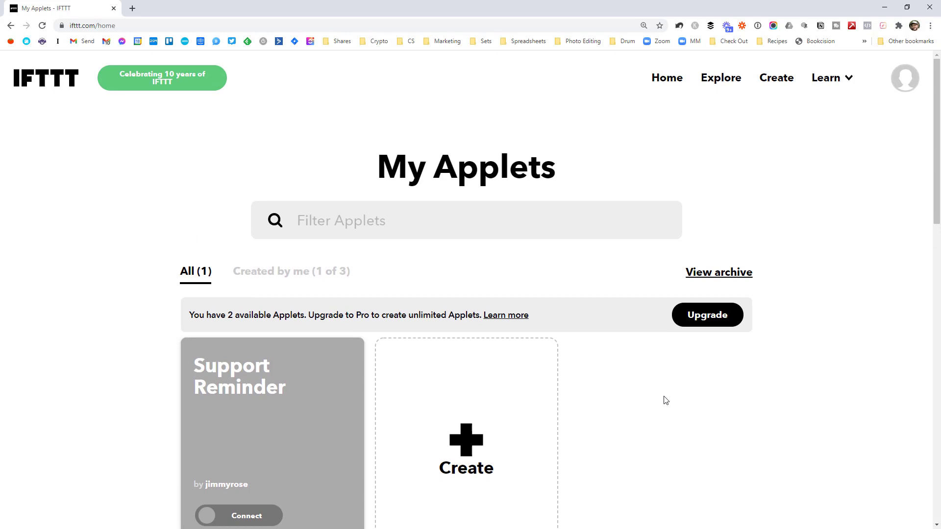
Start a new applet and search trigger services for 'goog'
scroll(down, 3)
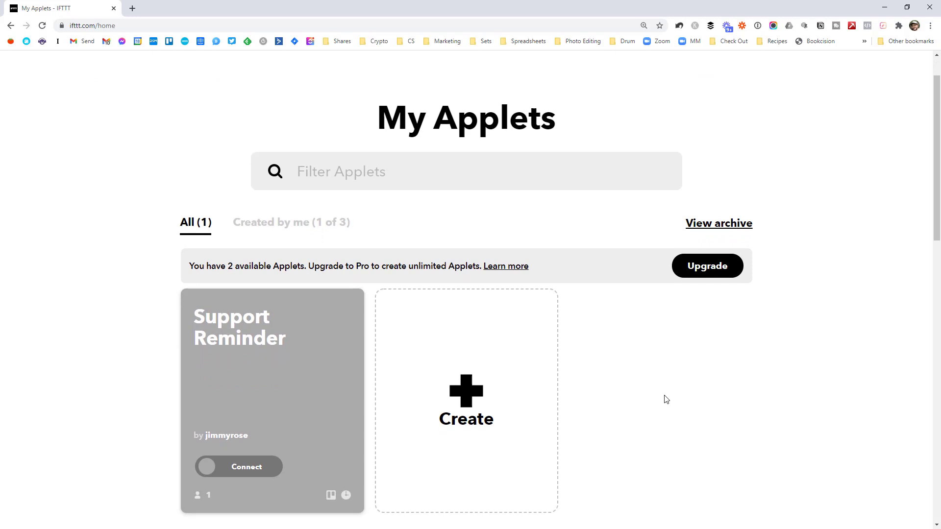
mouse_move(545, 355)
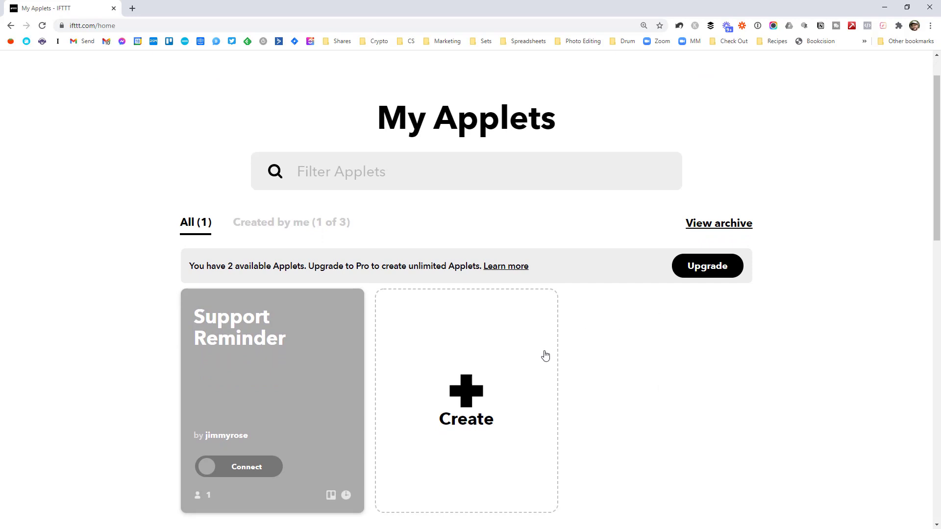
click(465, 400)
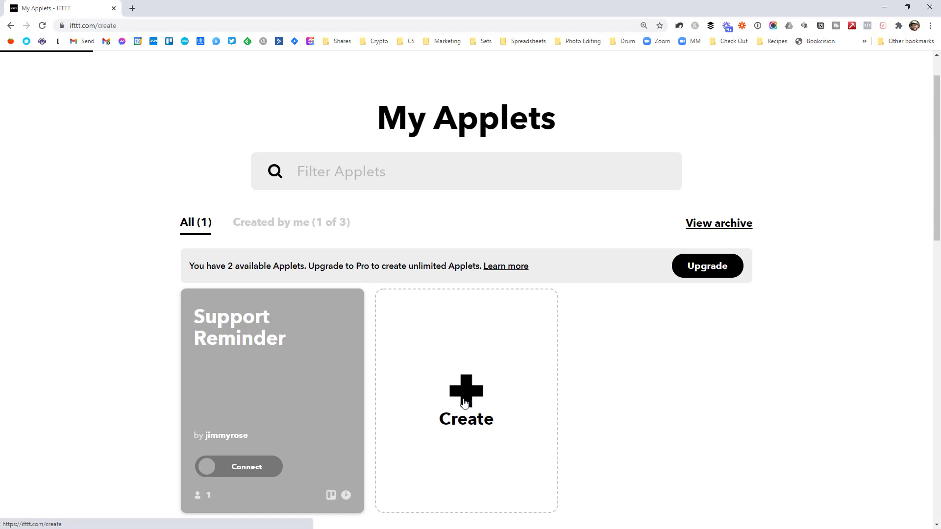
click(465, 398)
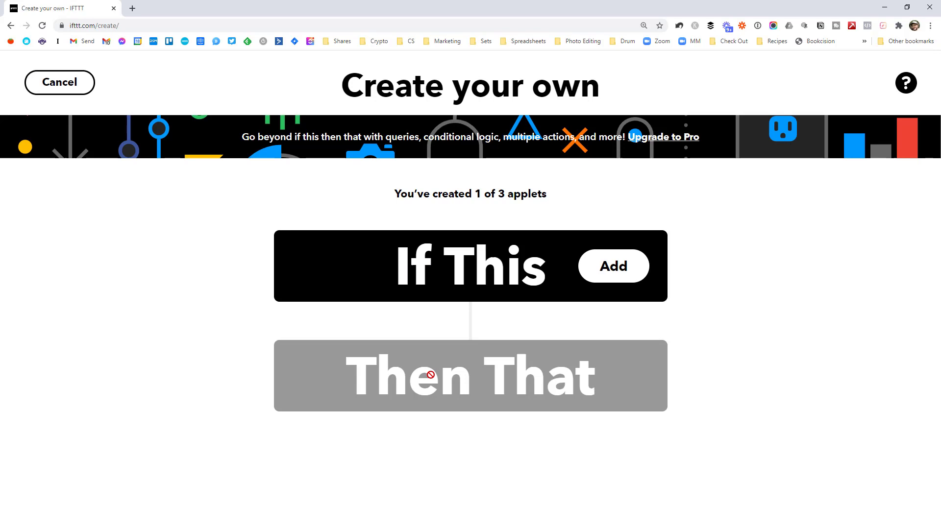
mouse_move(628, 269)
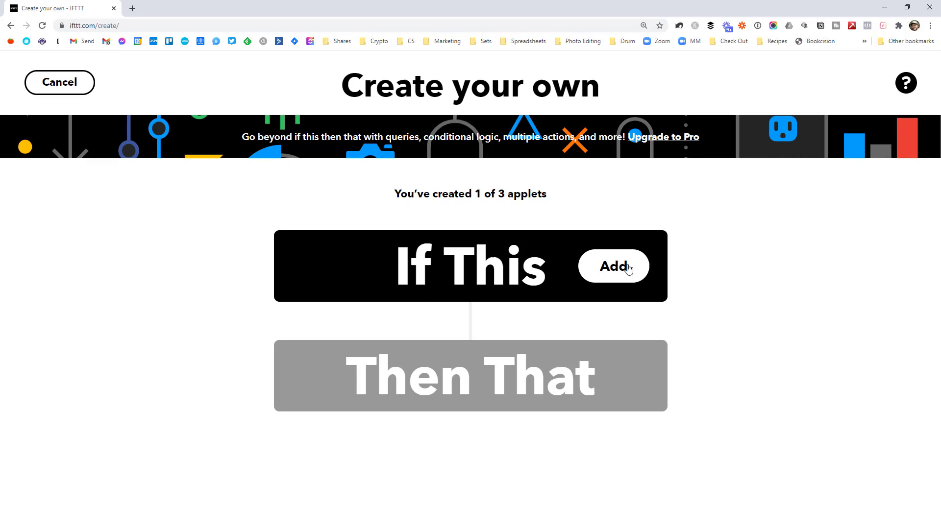
click(613, 266)
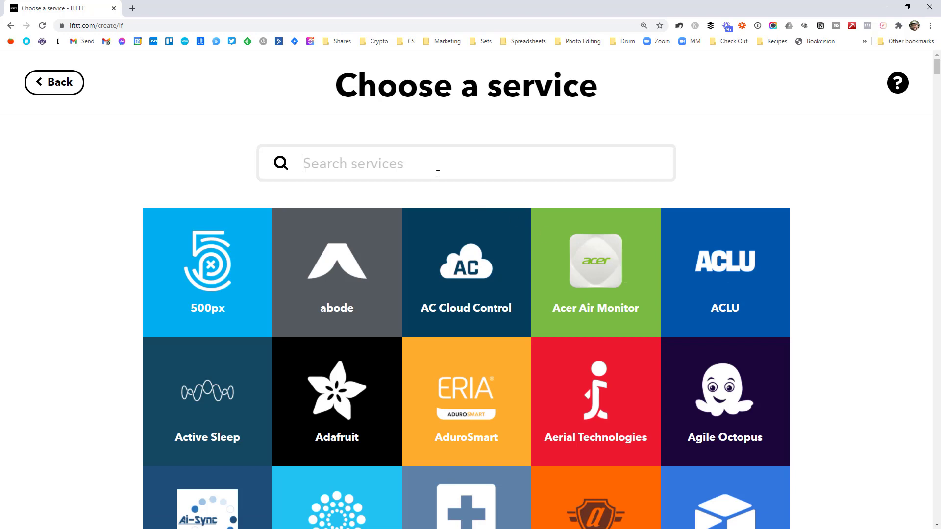
text(google)
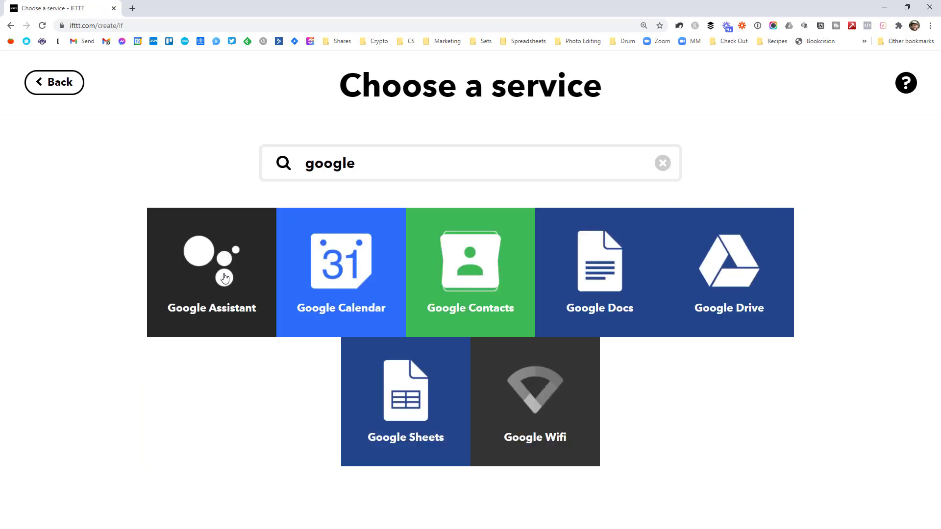
Select the Google Assistant tile from the search results
click(225, 278)
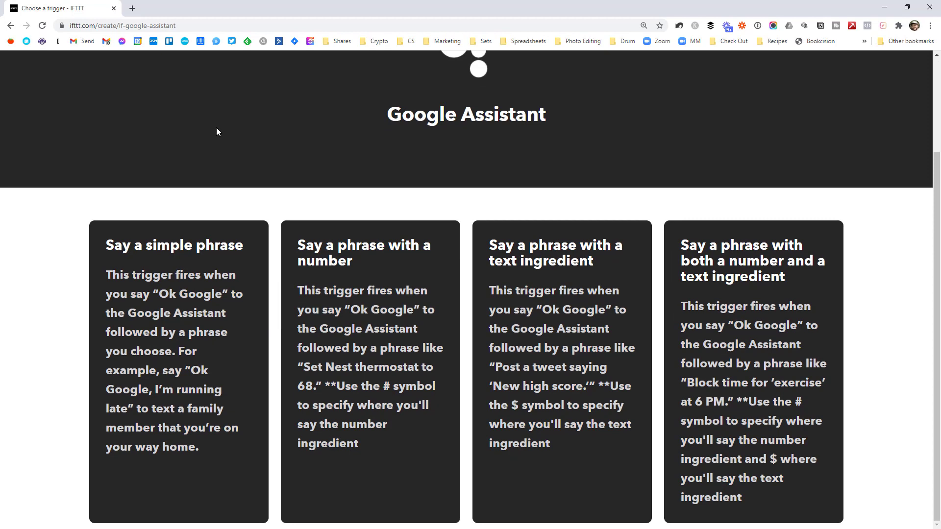
mouse_move(232, 185)
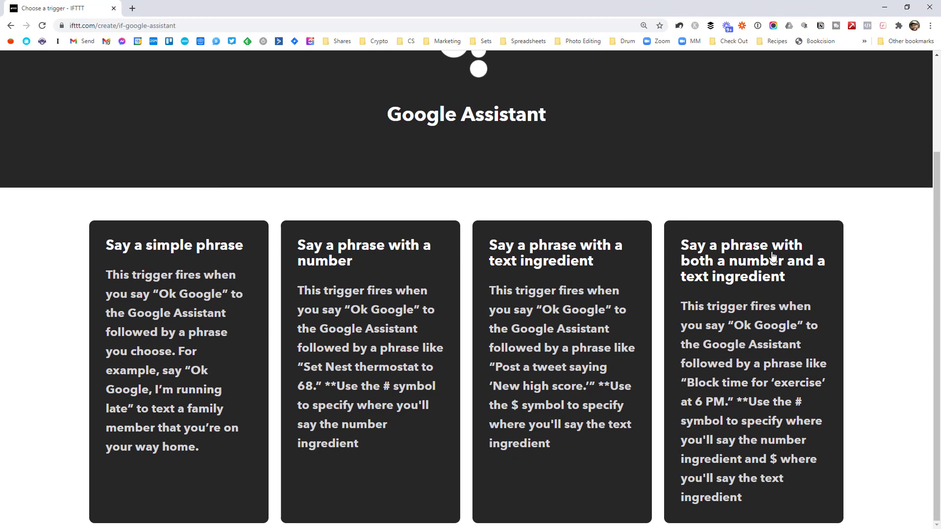
mouse_move(208, 209)
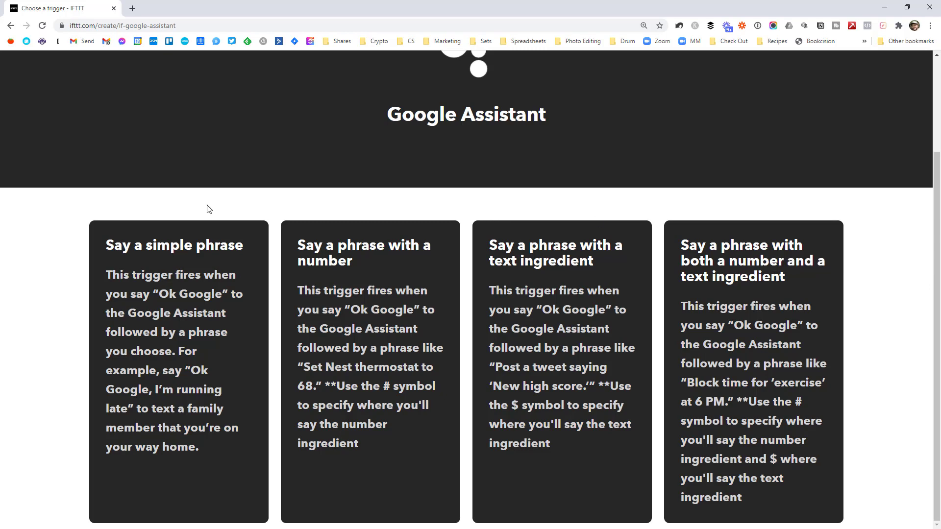
mouse_move(198, 232)
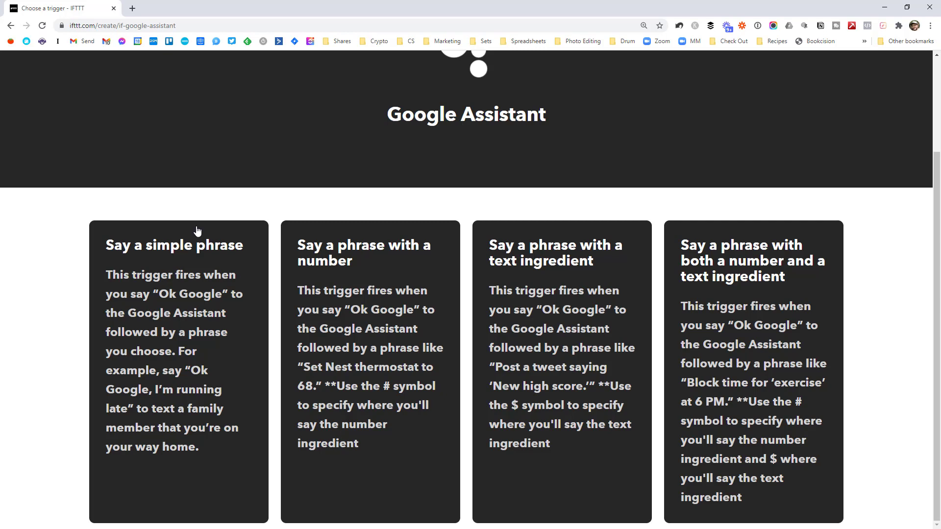
mouse_move(544, 284)
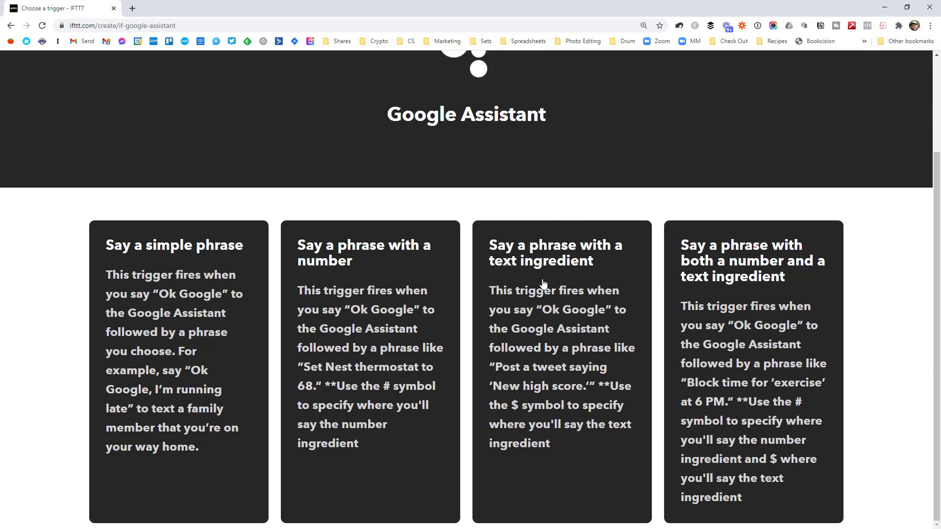
mouse_move(549, 322)
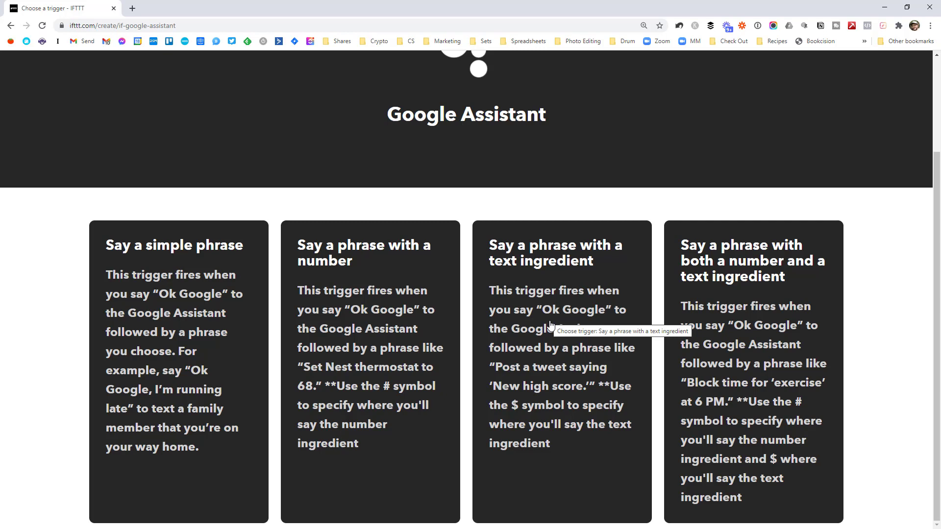
Choose the 'Say a phrase with a text ingredient' trigger and connect Google Assistant
click(556, 326)
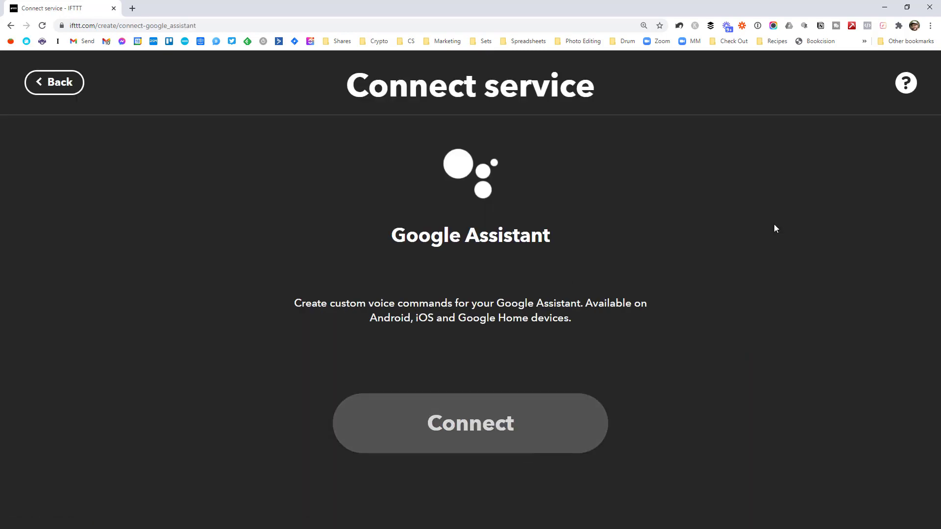
click(478, 429)
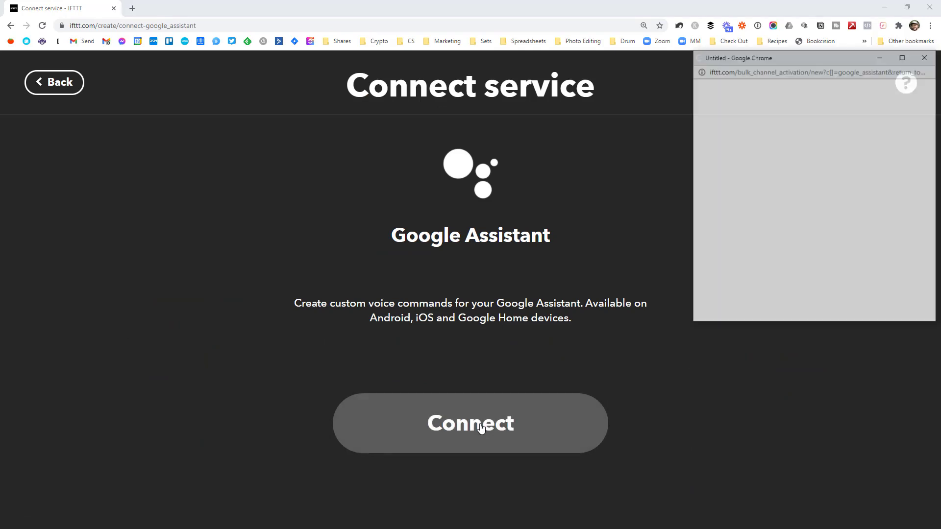
click(471, 423)
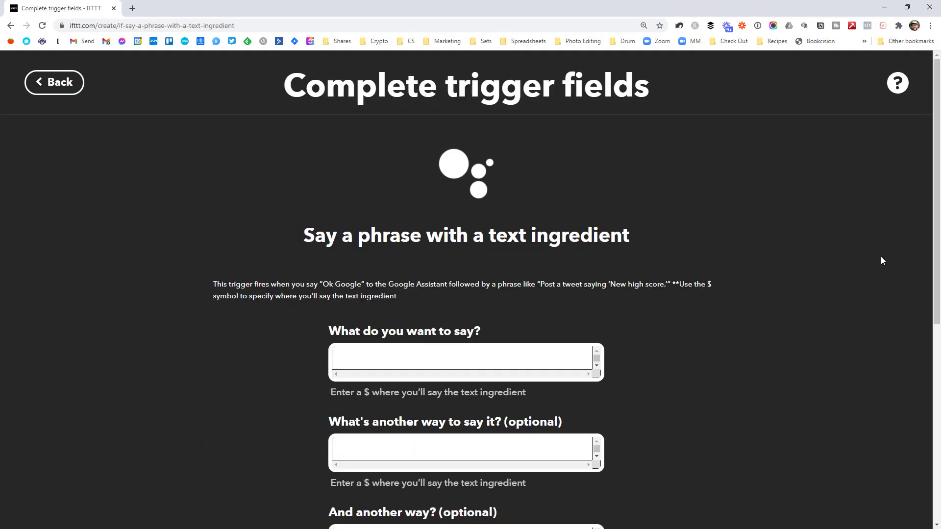
mouse_move(395, 274)
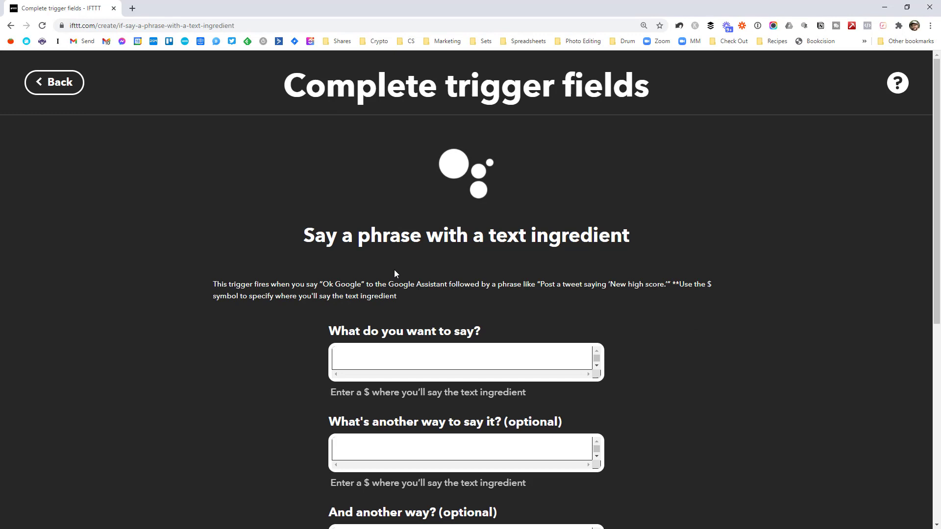
Enter the main trigger phrase 'Add $ to my Trello'
scroll(down, 3)
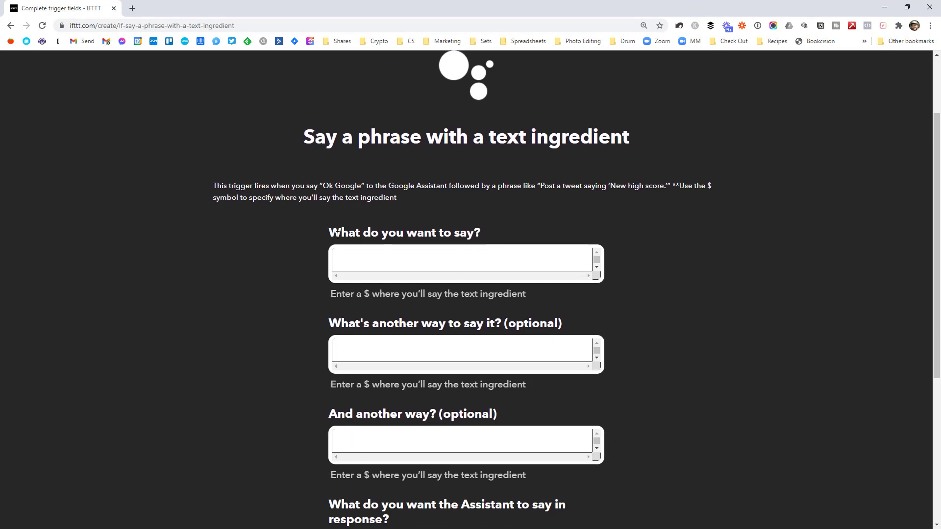
scroll(down, 3)
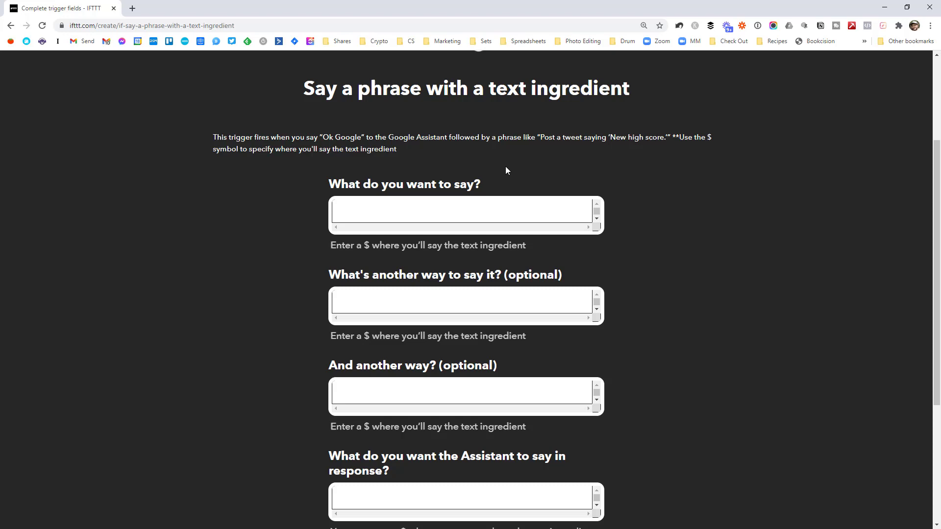
click(451, 212)
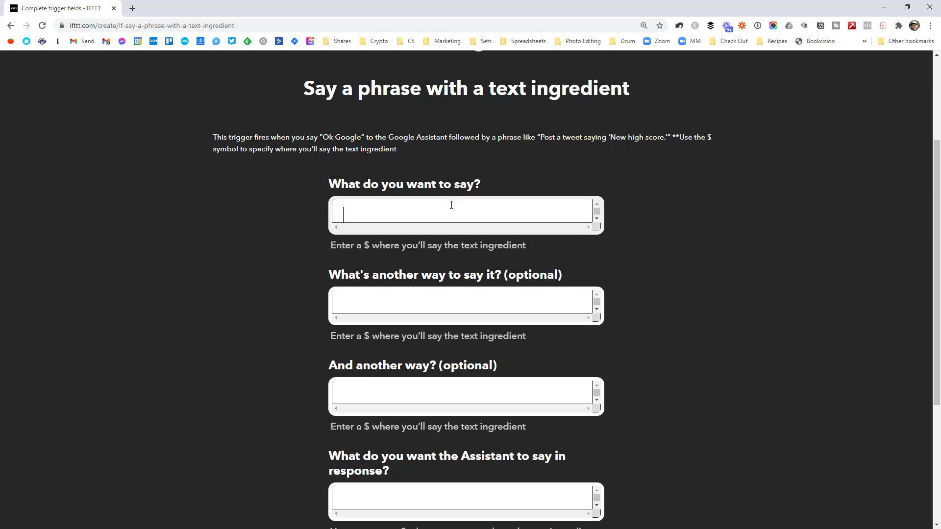
text(Ad)
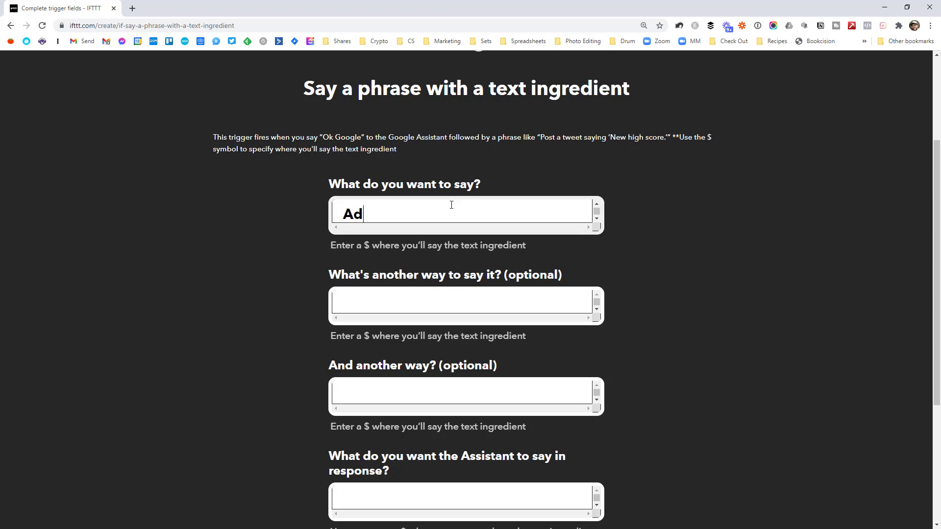
text(d $ to my)
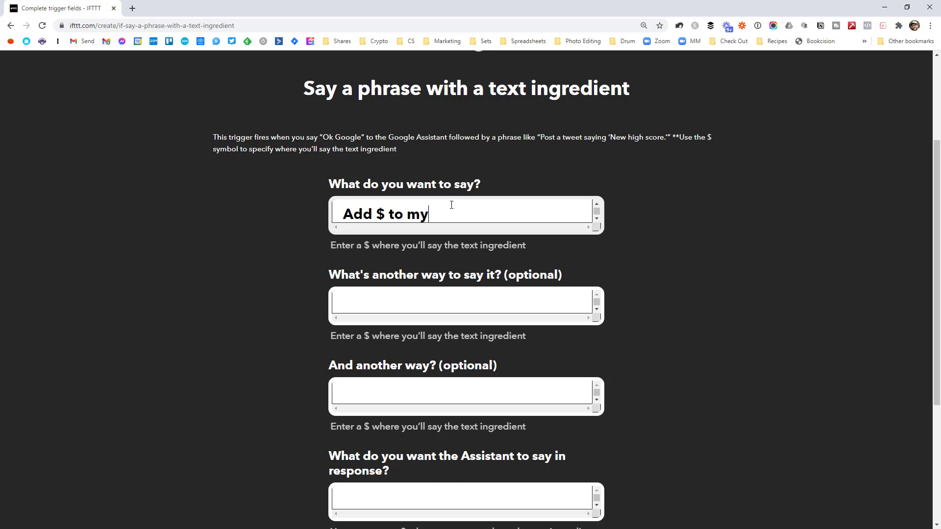
text(Trello)
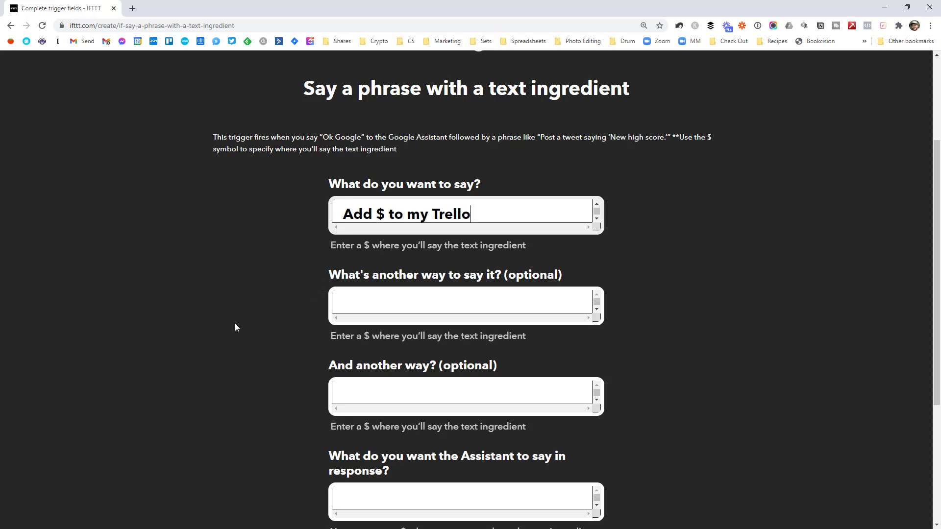
drag(363, 245, 561, 275)
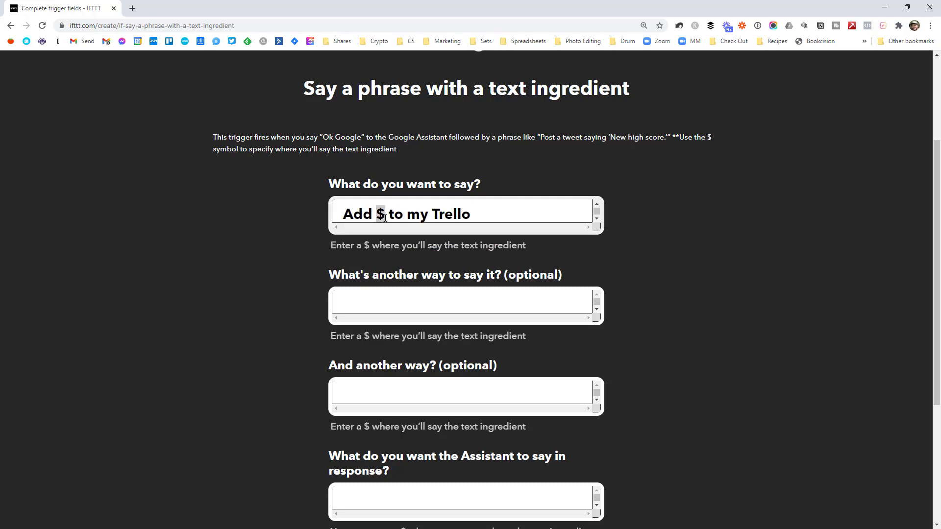
Add the alternative phrase 'Add $ to my tasks'
click(403, 300)
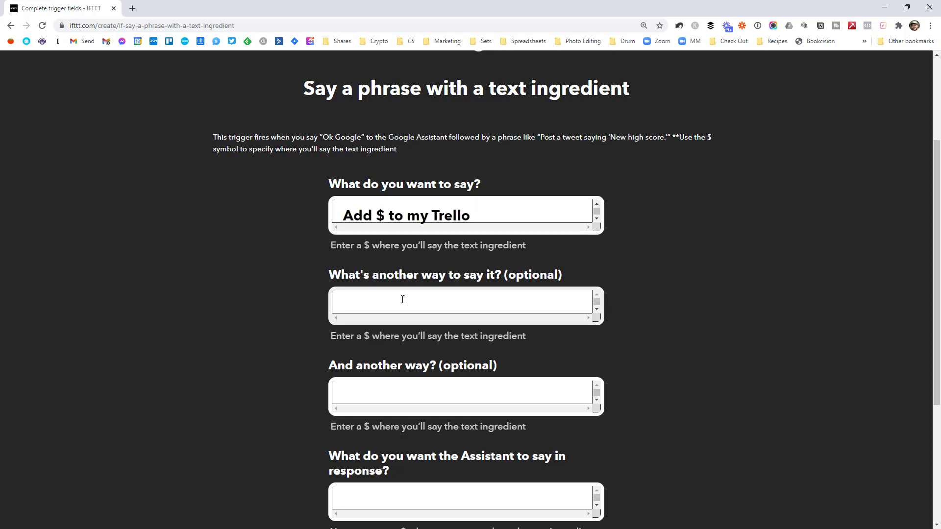
text(Add)
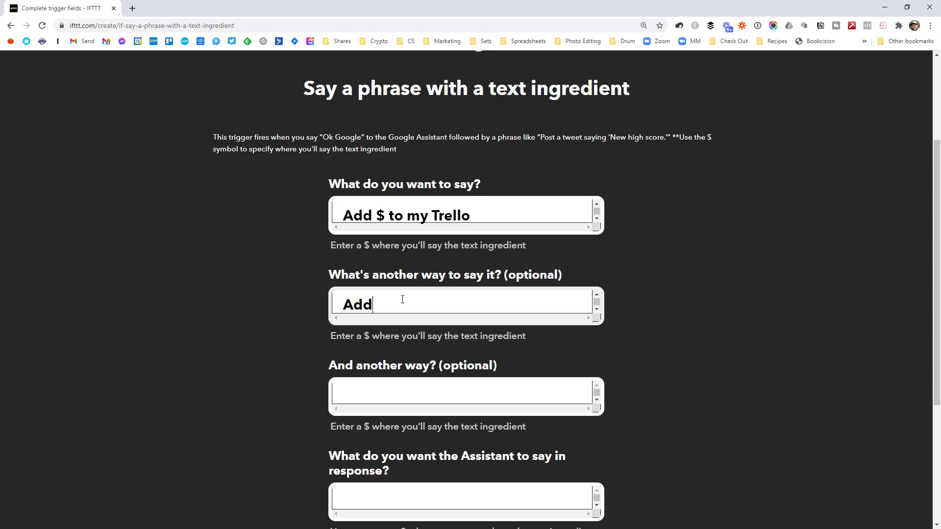
text($ to my)
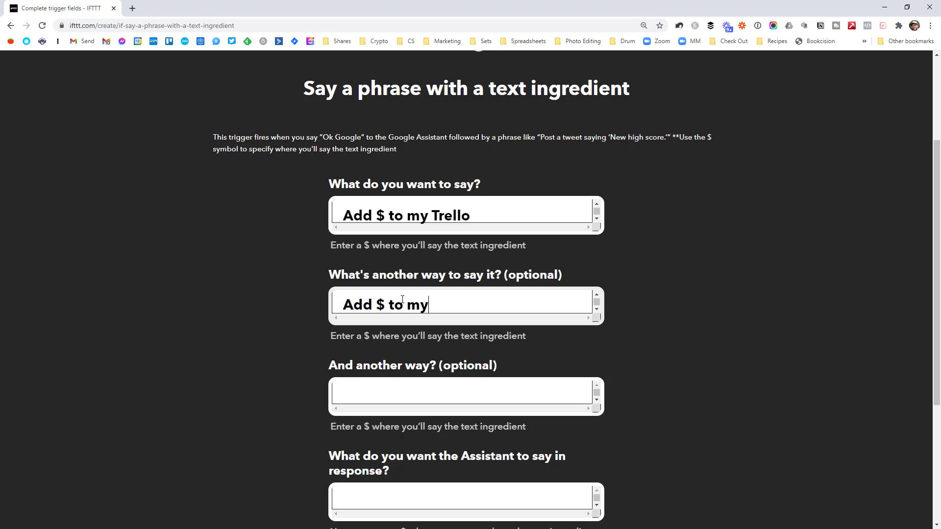
text(tasks)
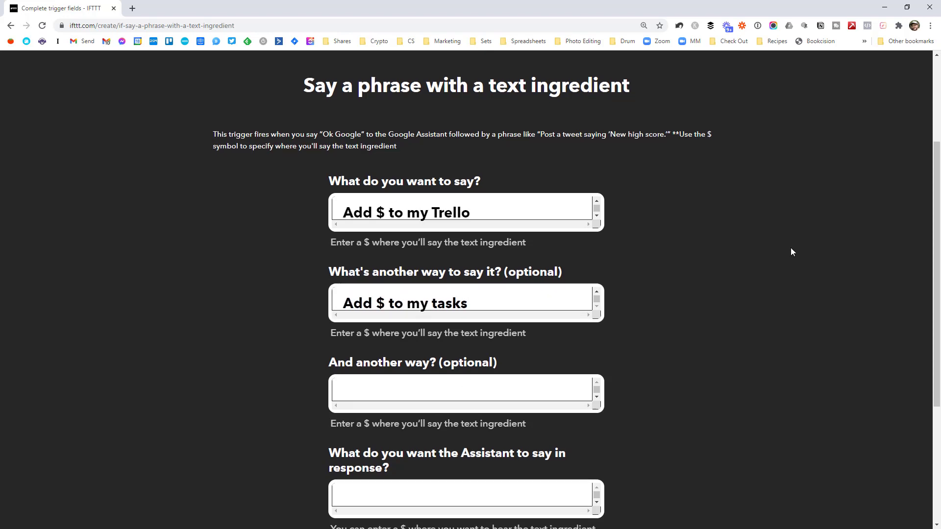
Set the response 'Ok, adding $ to your Trello' and create the trigger
scroll(down, 3)
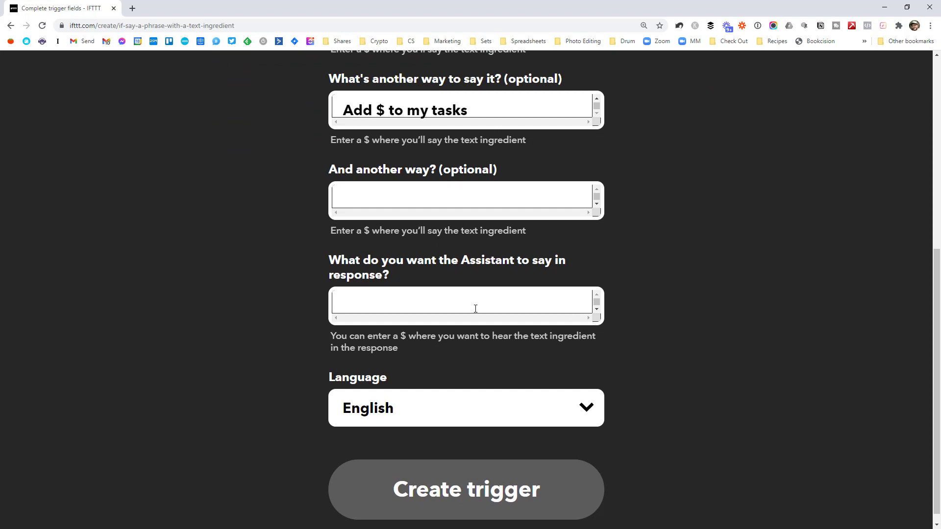
click(476, 309)
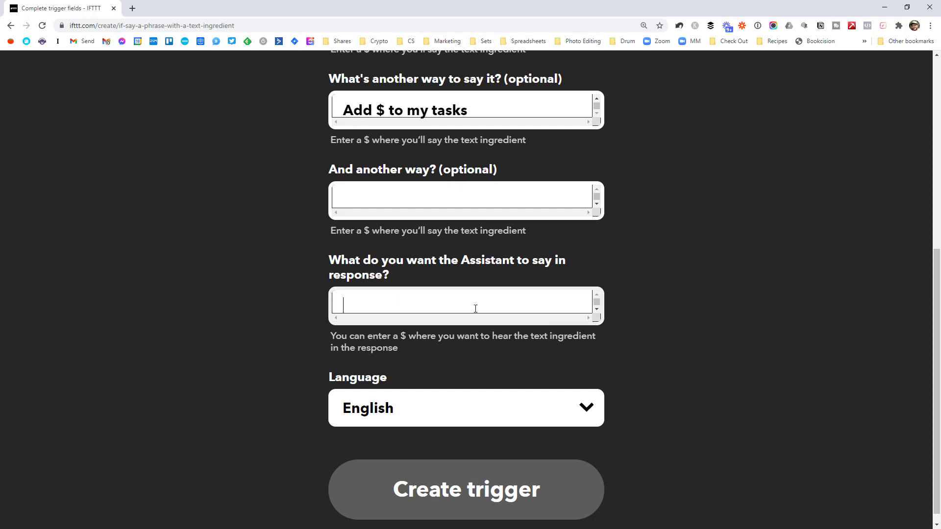
text(Ok, adding)
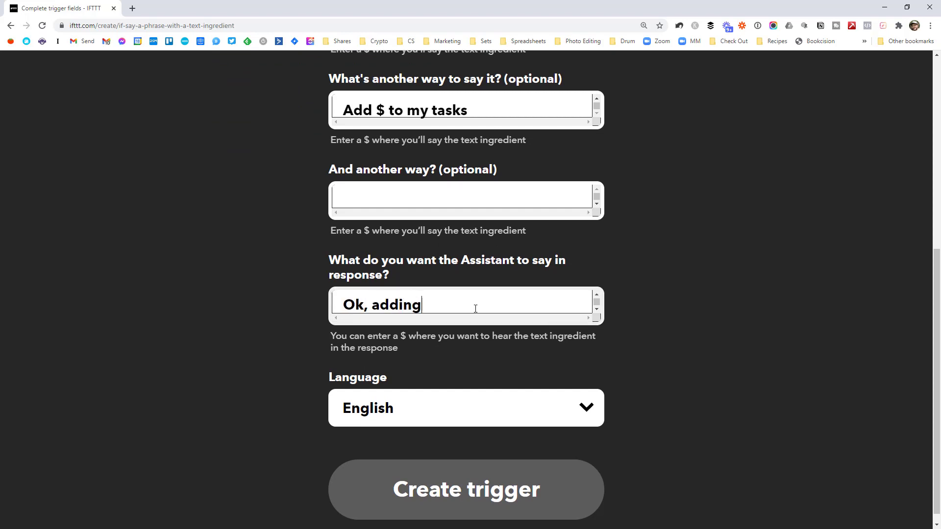
text($ to uy)
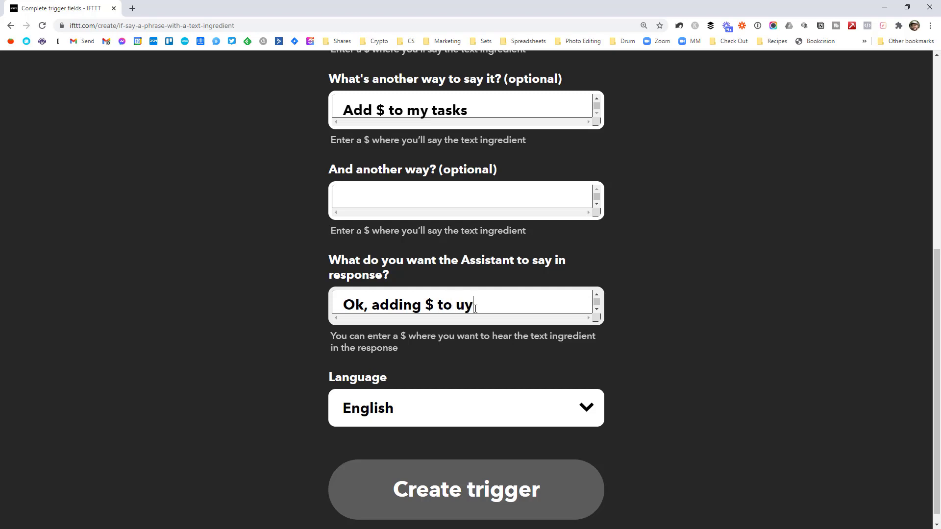
key(Backspace)
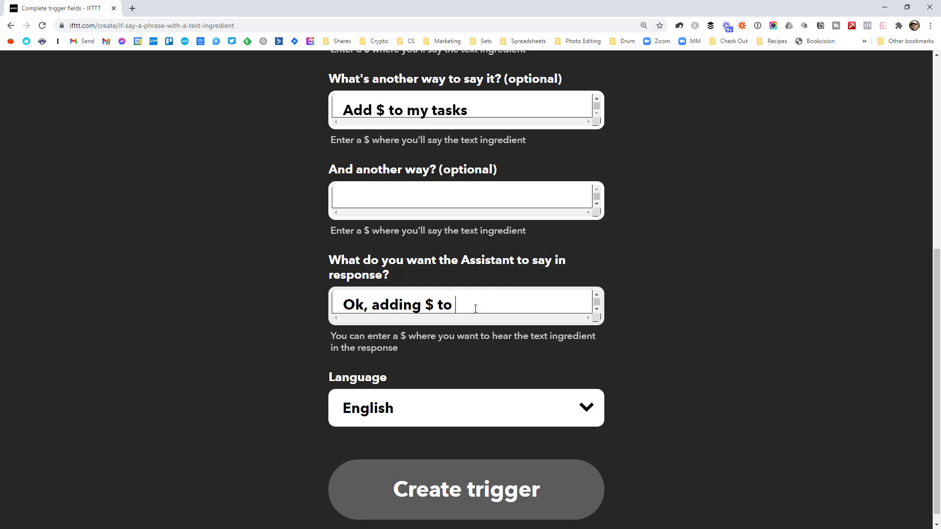
text(your Trello)
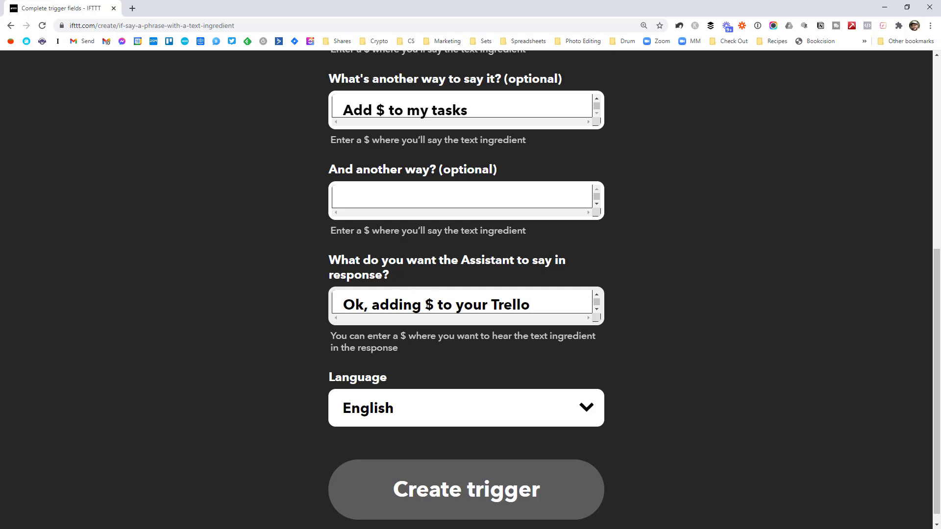
double_click(428, 304)
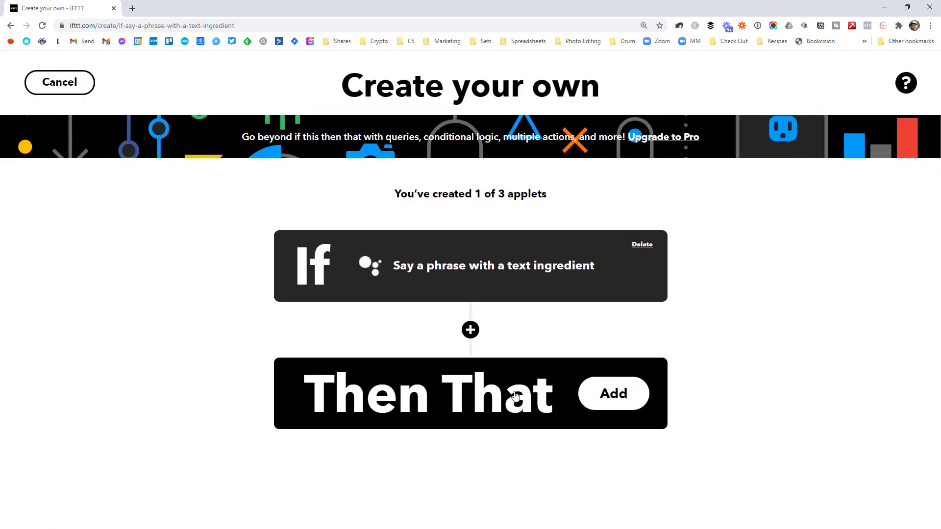
Set the action service to Trello with the Create a card action
click(614, 393)
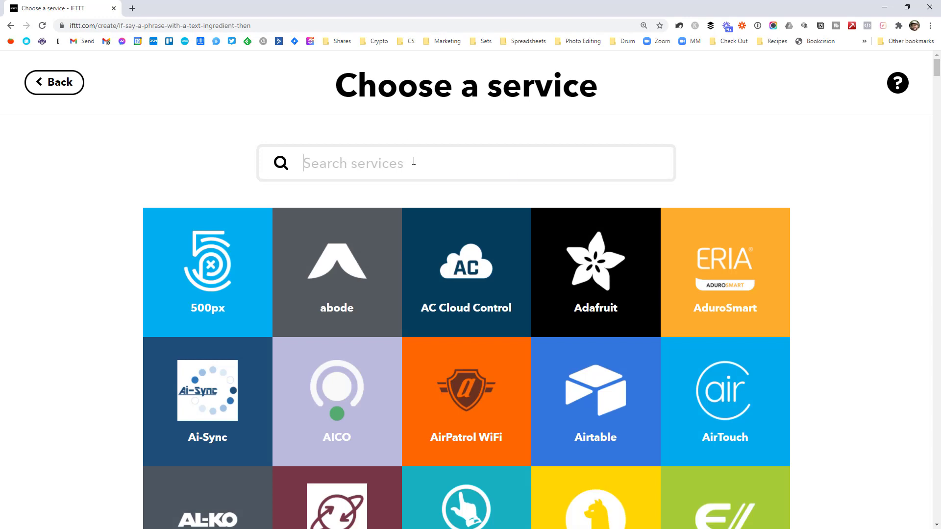
text(trello)
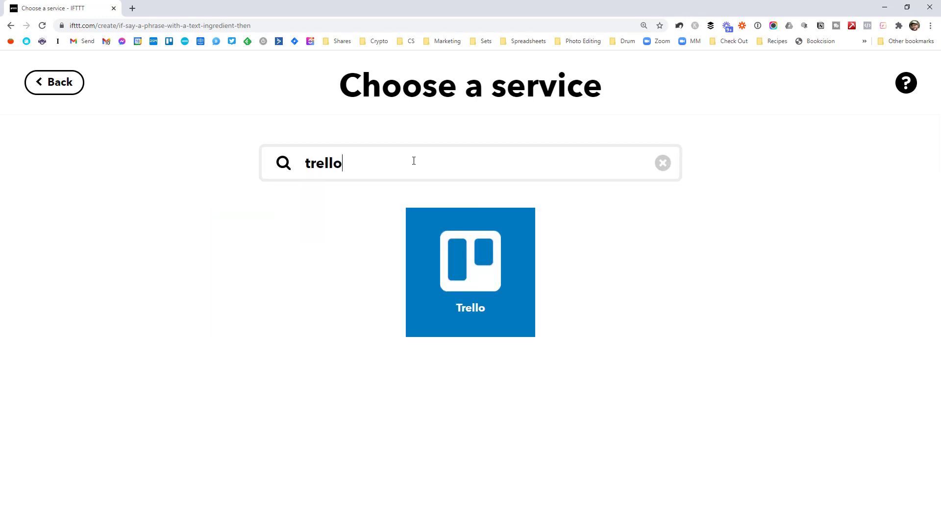
click(470, 272)
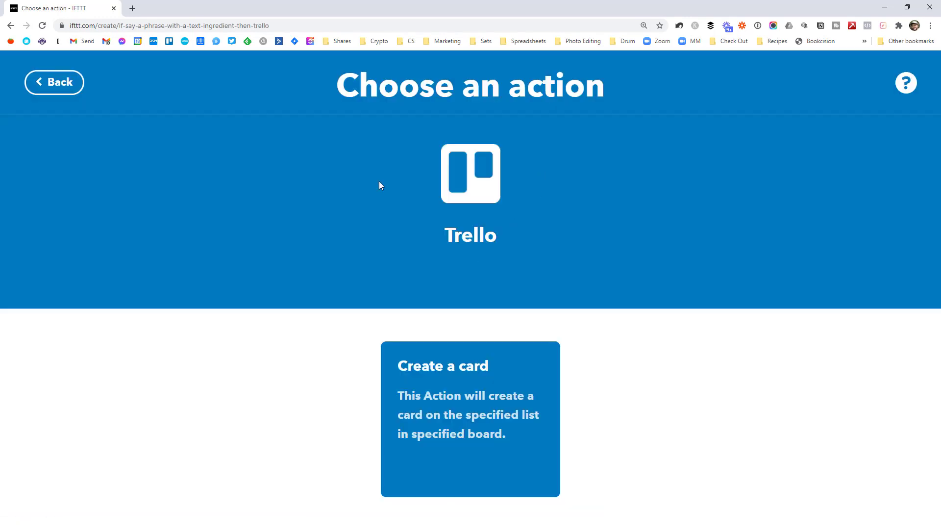
click(470, 420)
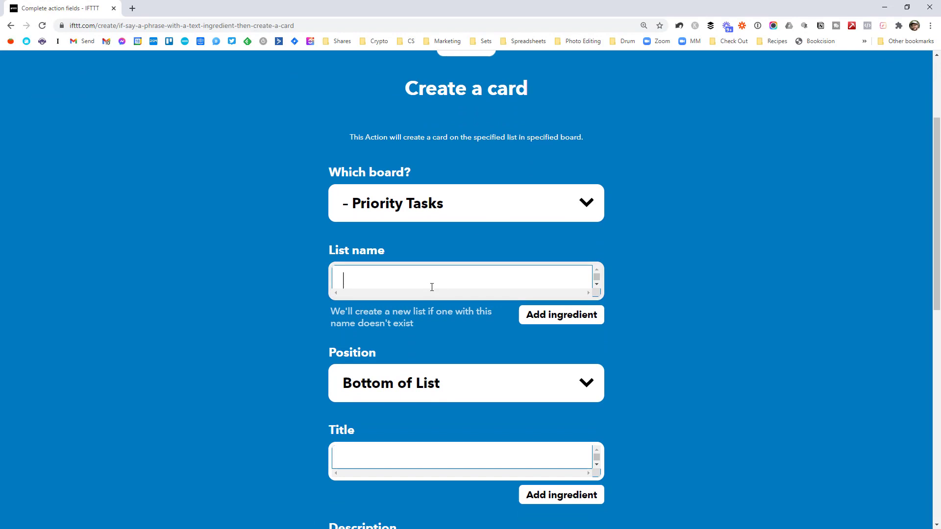
Set the list name to Today and insert TextField into the card title
text(Today)
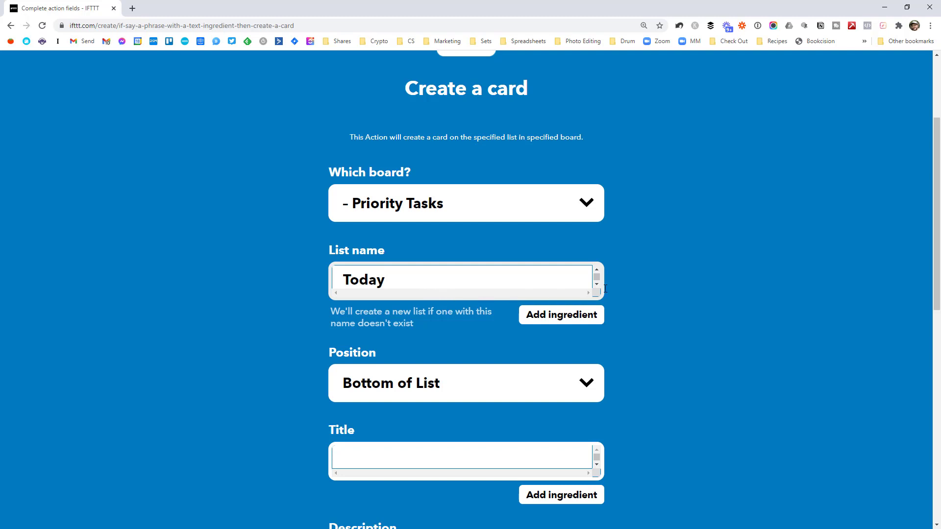
scroll(down, 3)
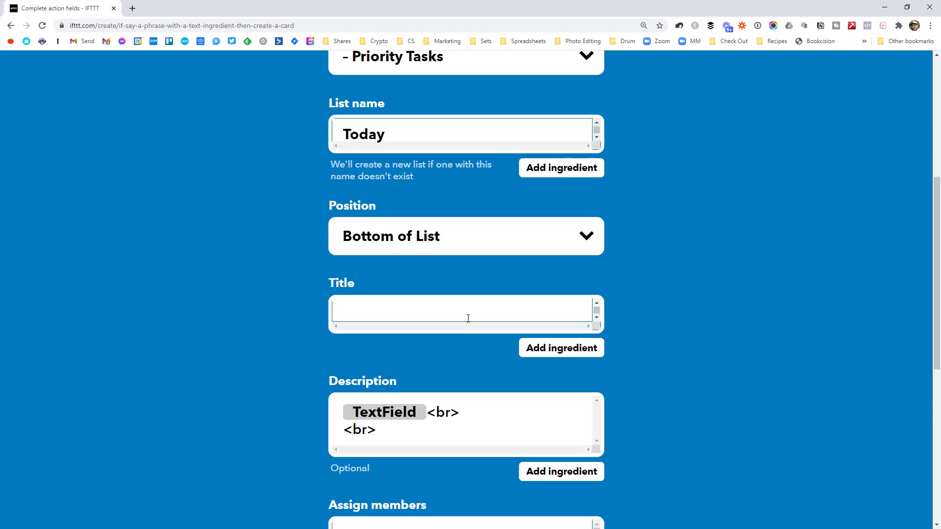
mouse_move(470, 327)
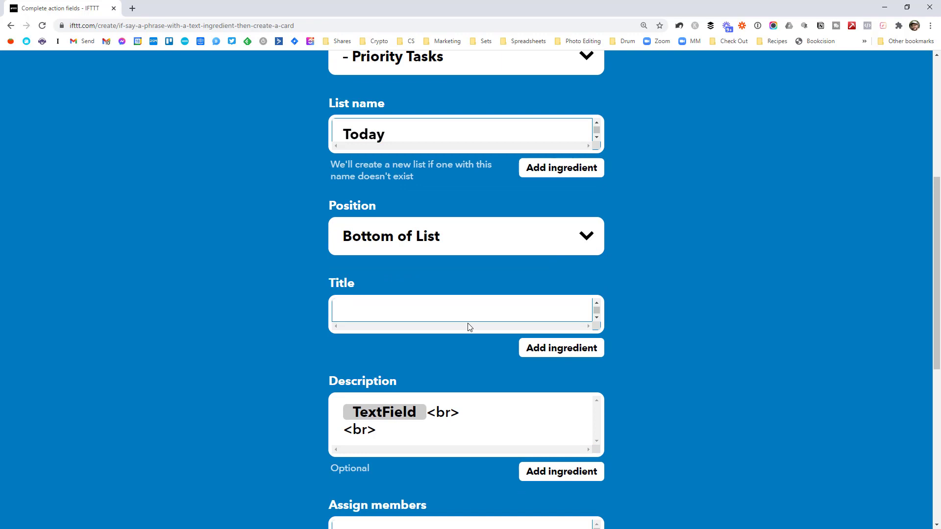
mouse_move(566, 355)
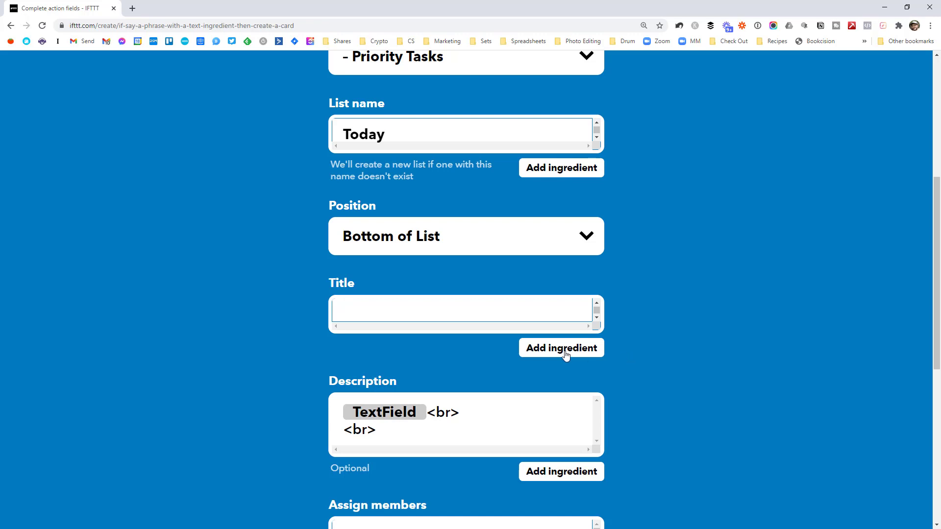
click(561, 348)
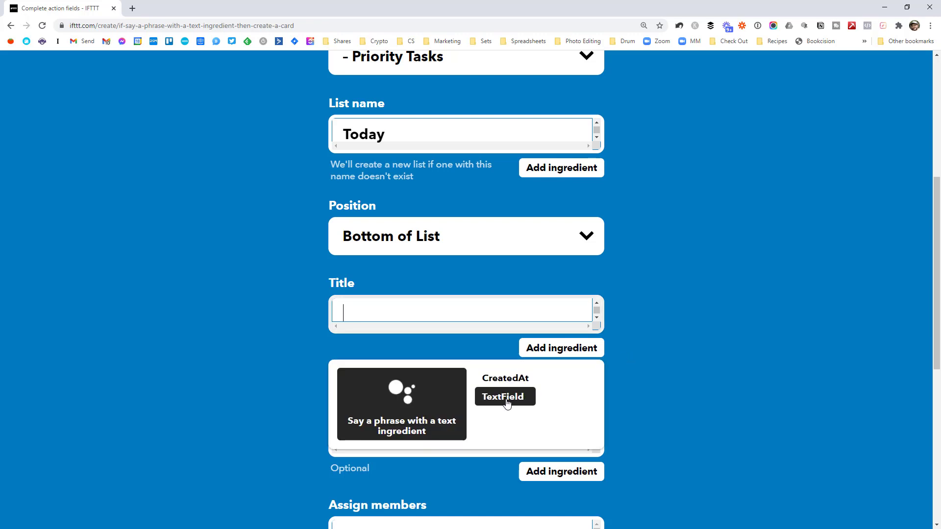
click(505, 396)
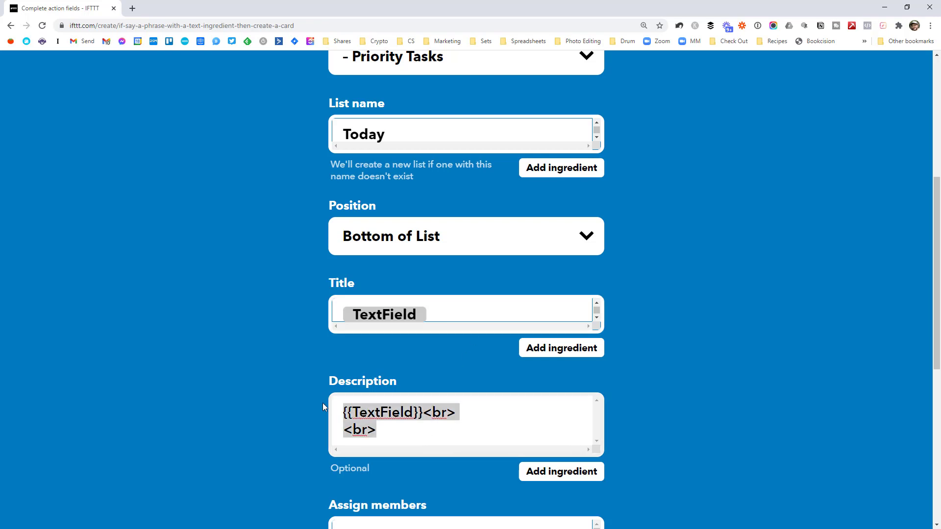
text(Added by Google)
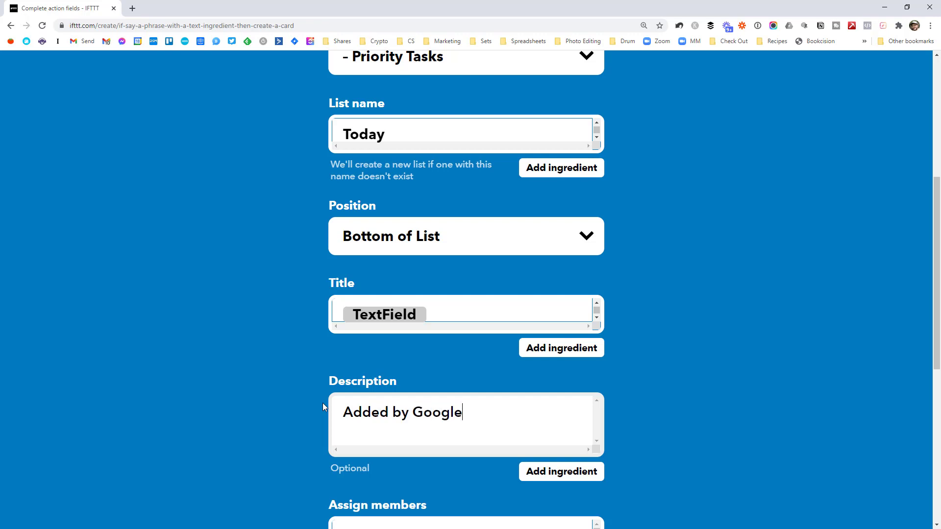
mouse_move(463, 346)
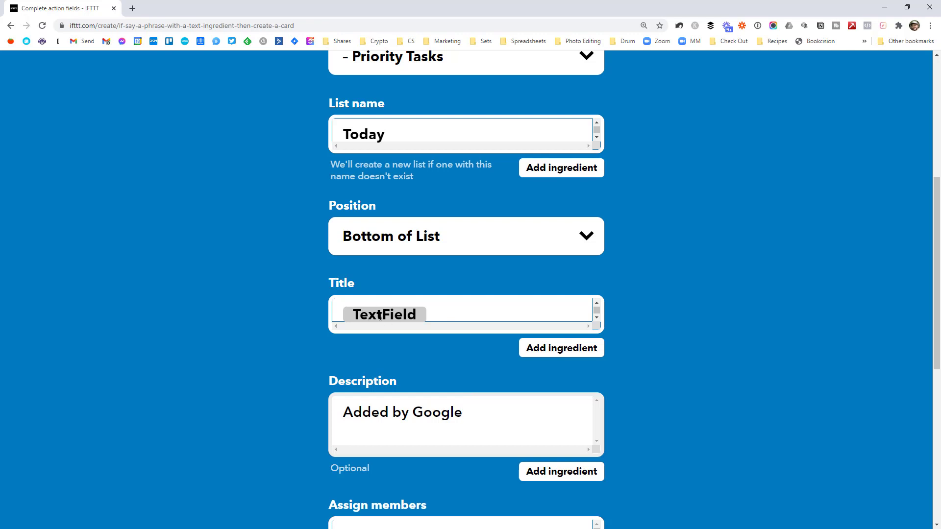
mouse_move(280, 359)
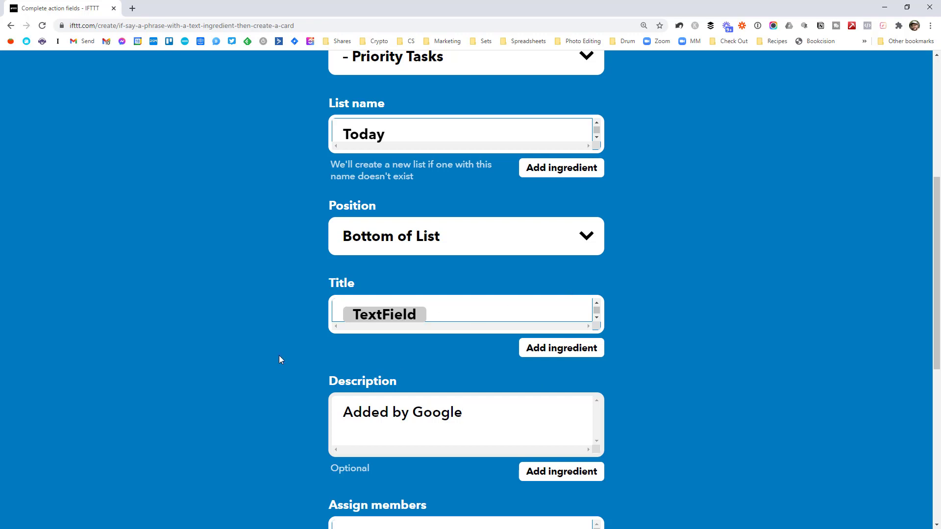
Remove the default description text and scroll to the remaining fields
double_click(402, 412)
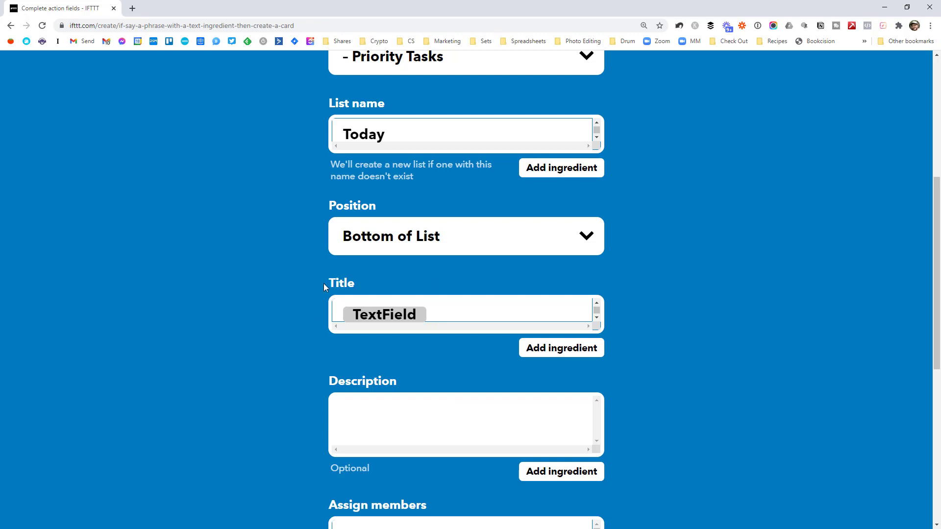
scroll(down, 3)
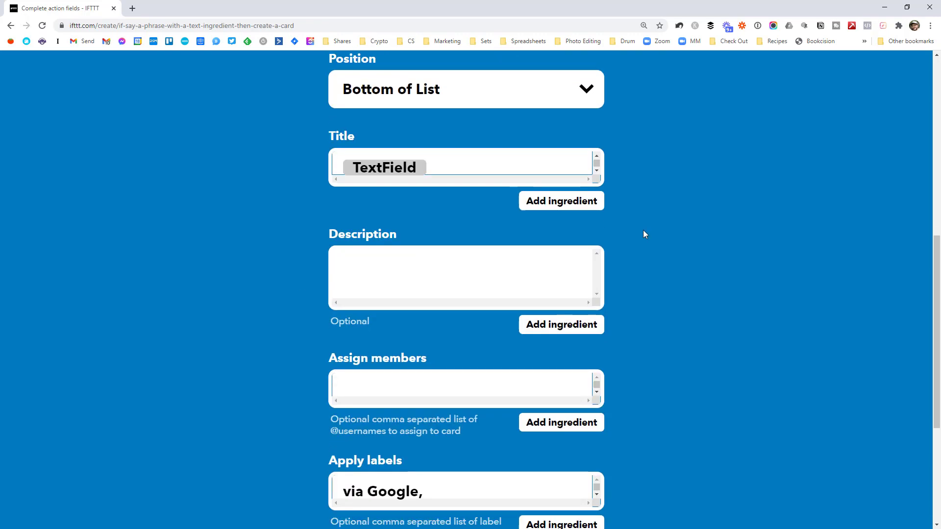
scroll(down, 3)
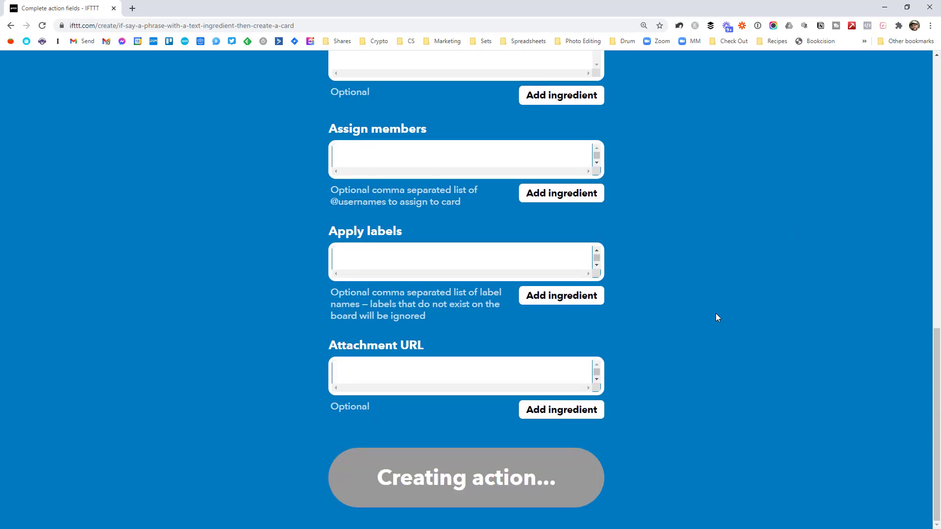
Create the Trello action, continue to review, and finish the applet
click(466, 477)
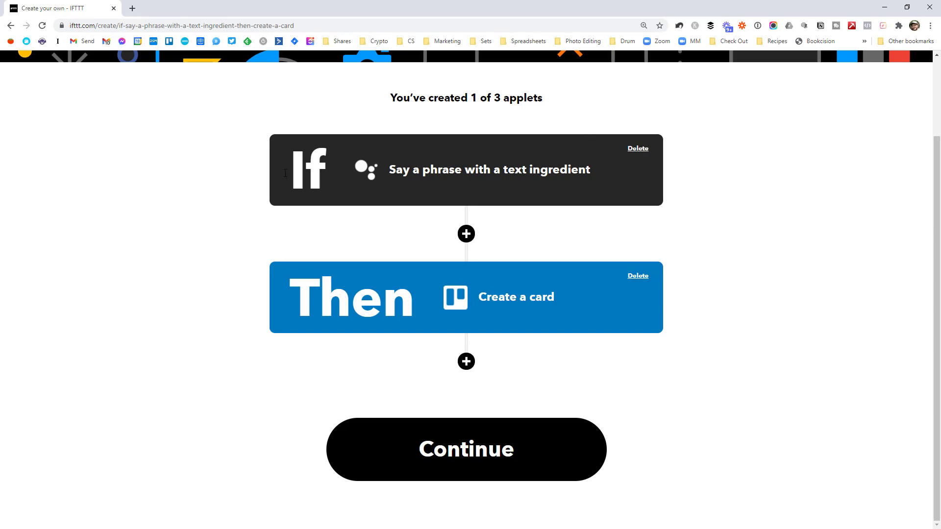
mouse_move(421, 181)
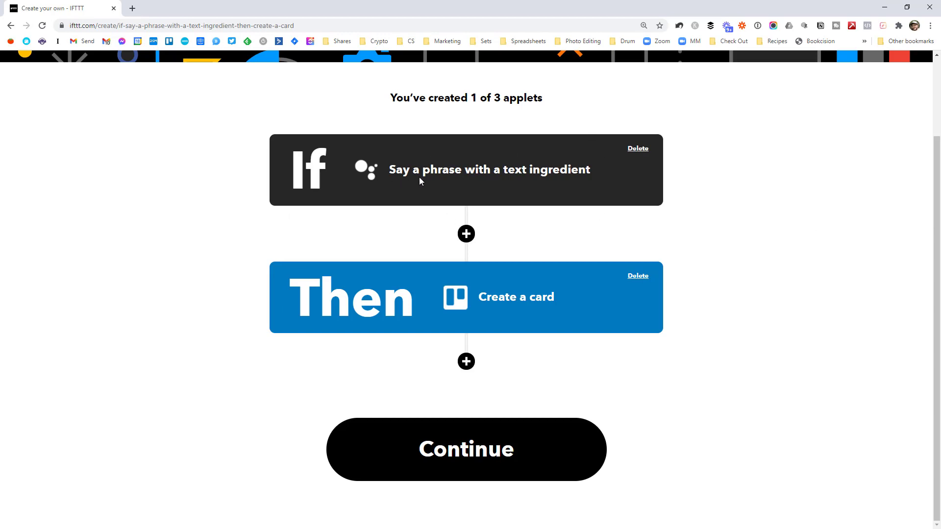
mouse_move(586, 317)
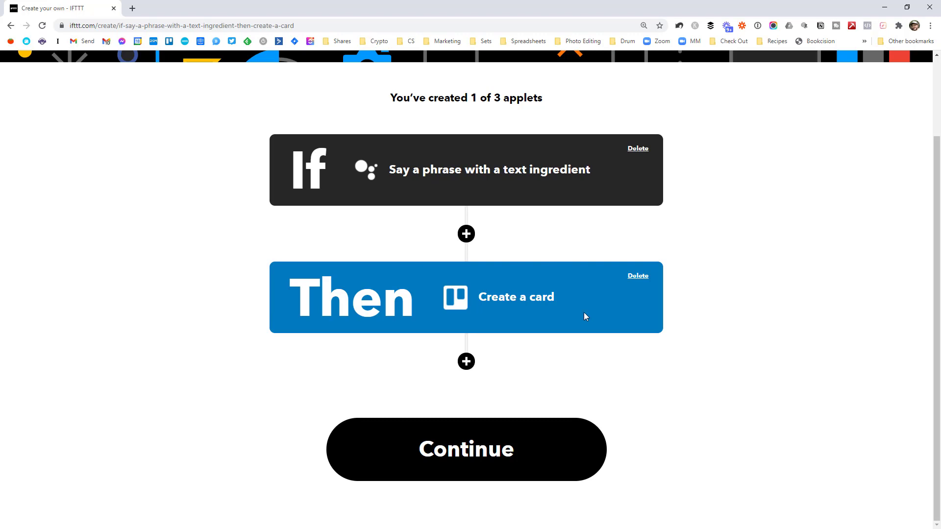
click(466, 450)
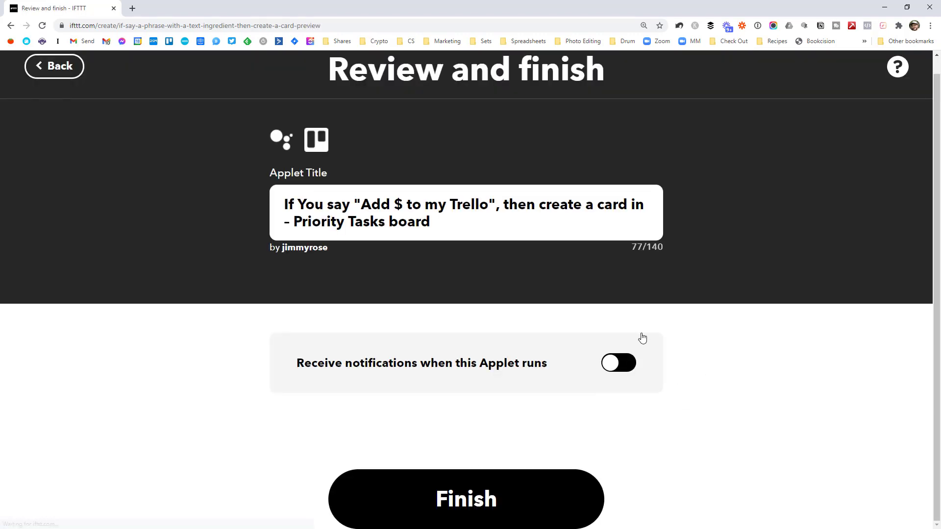
click(465, 499)
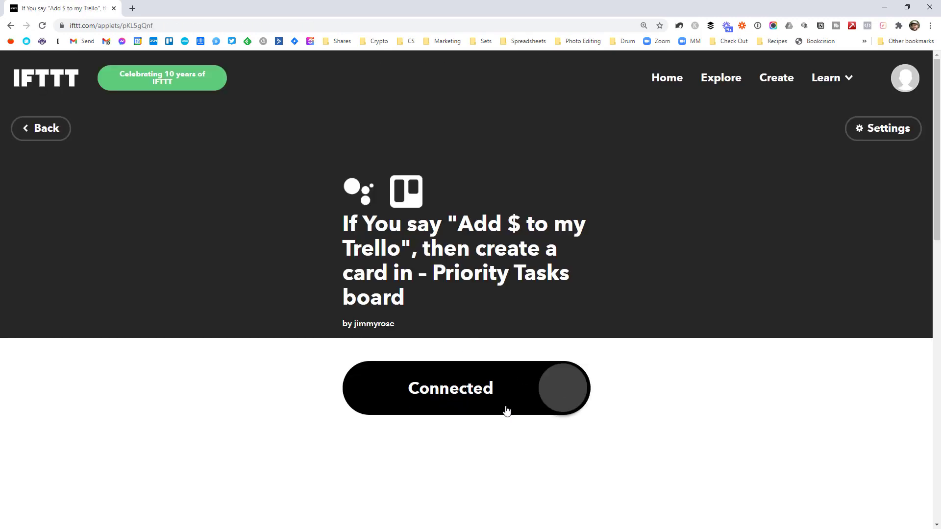
mouse_move(142, 9)
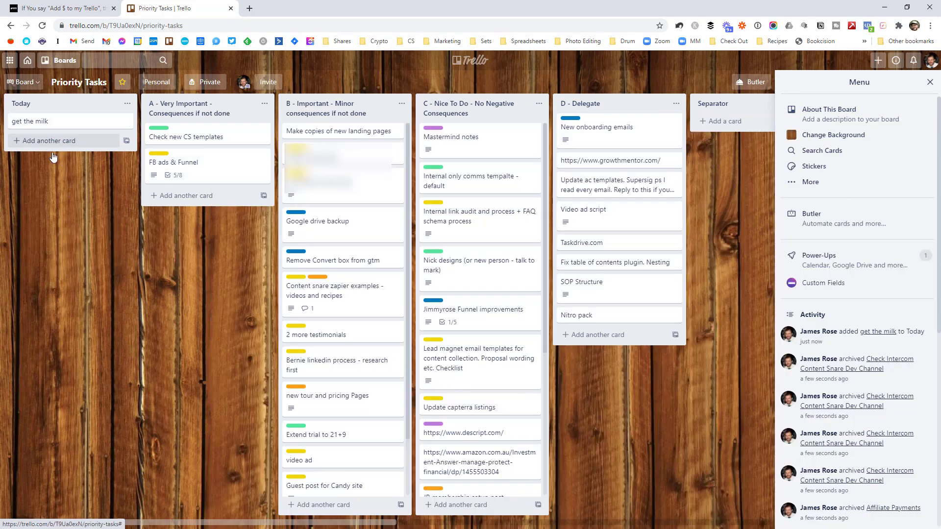
mouse_move(69, 304)
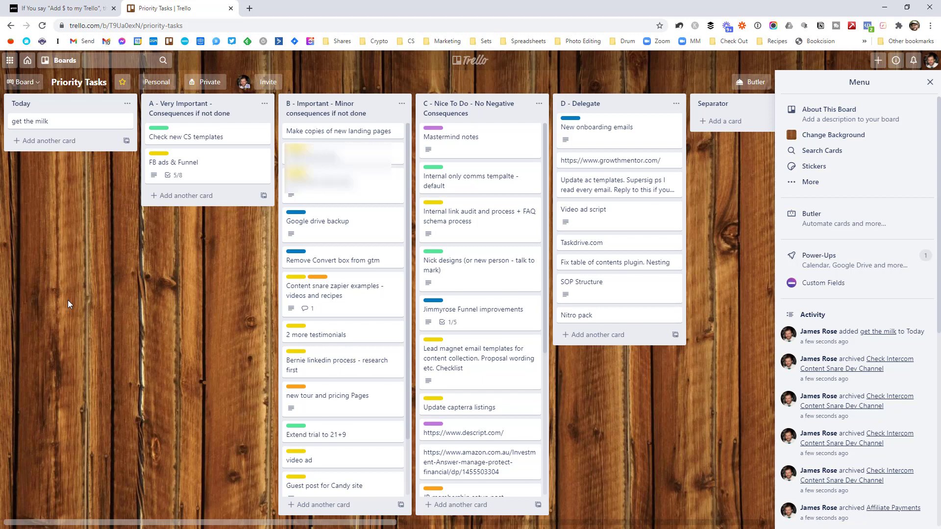
mouse_move(1, 303)
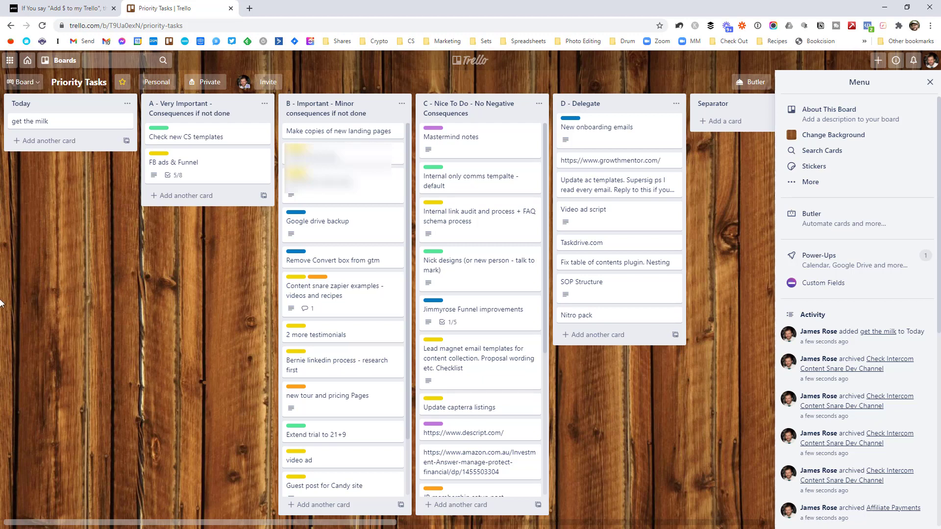
mouse_move(221, 465)
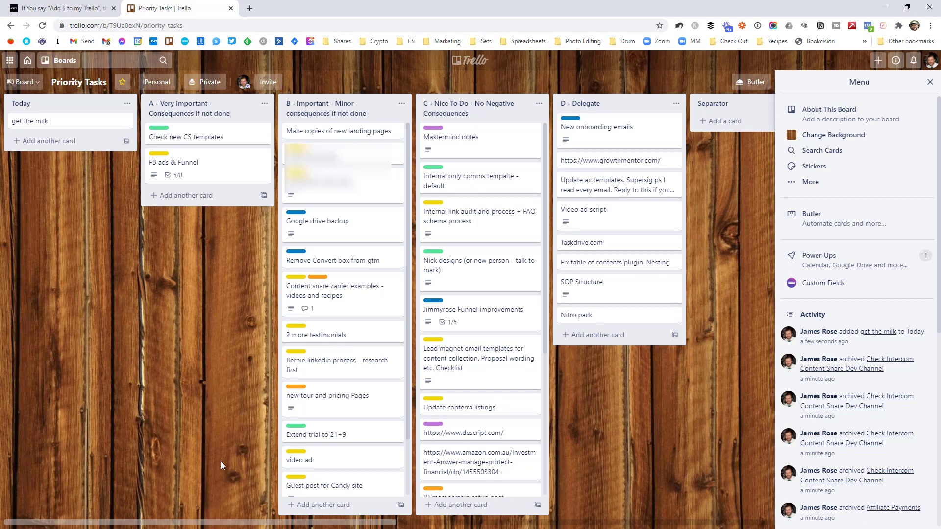
Return to the IFTTT tab and leave the finished applet page
click(64, 8)
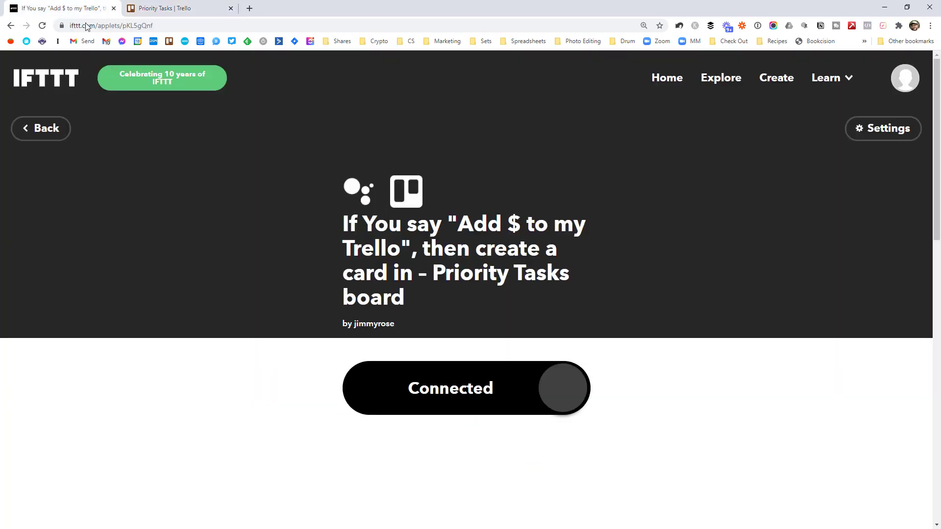
mouse_move(527, 300)
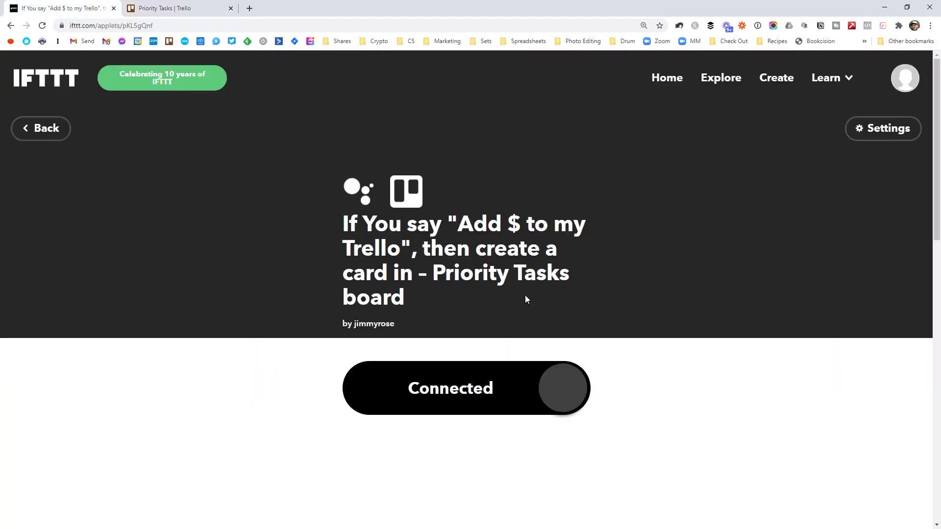
mouse_move(70, 143)
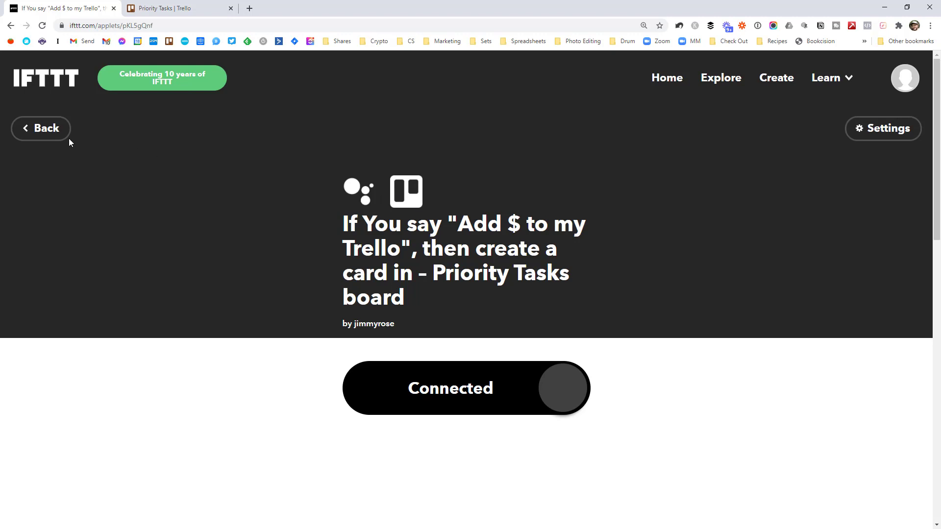
click(41, 128)
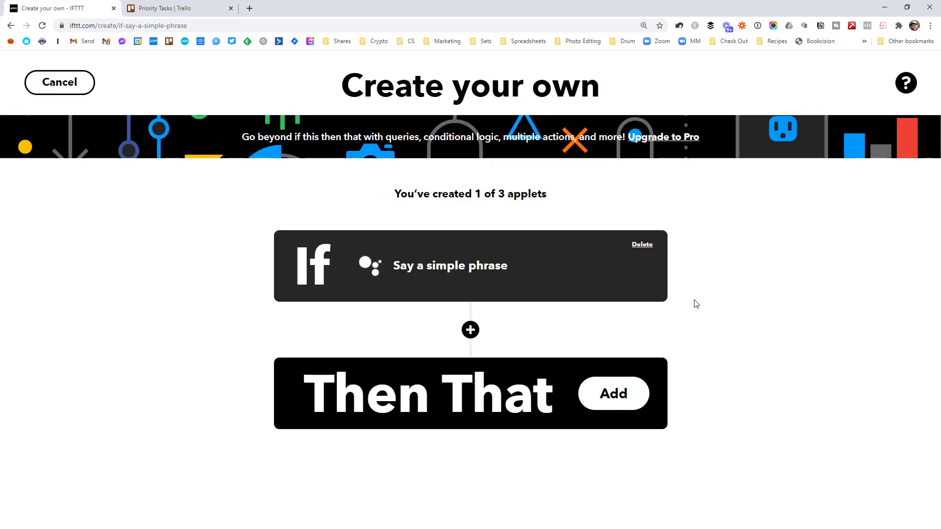
mouse_move(401, 399)
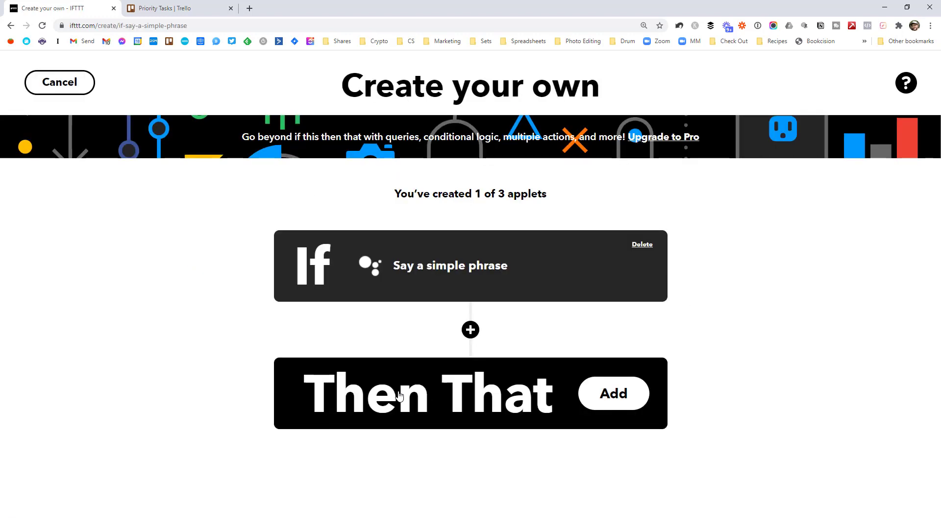
Open the Then That service picker and scroll through the service grid
click(613, 394)
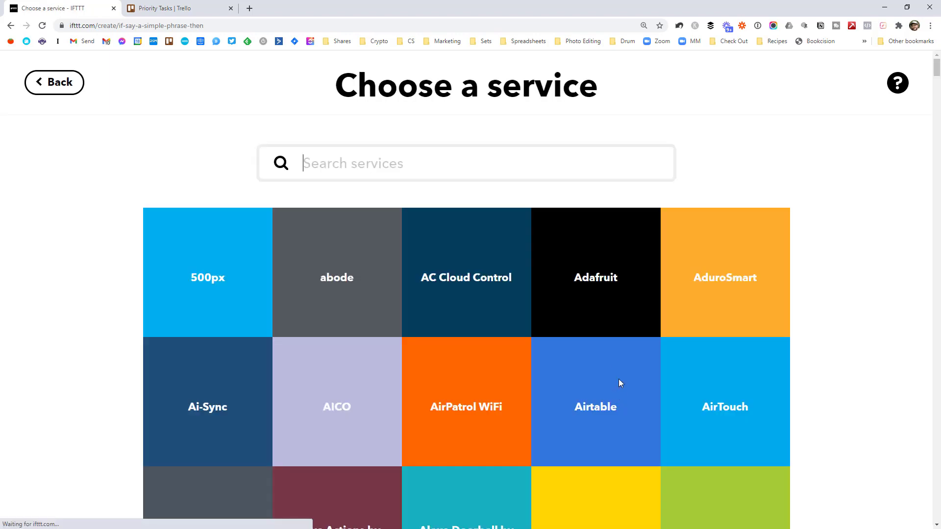
scroll(down, 3)
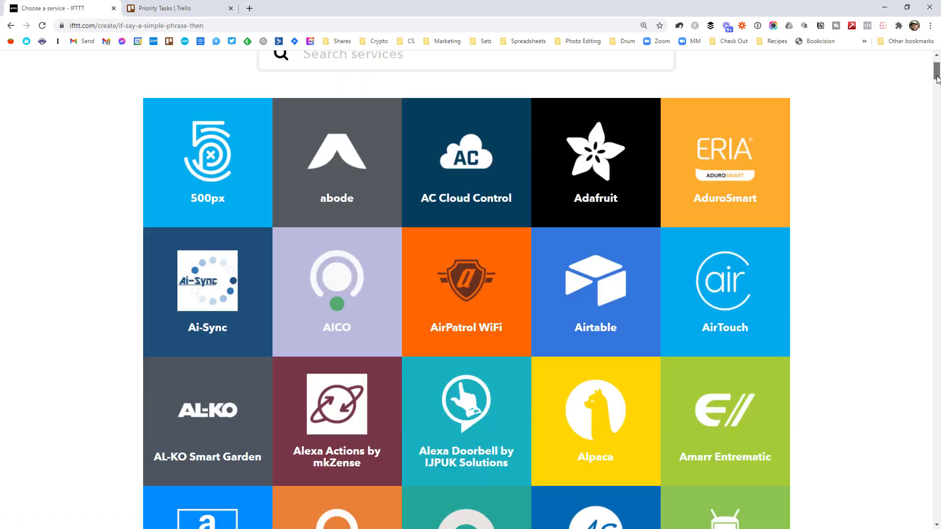
scroll(down, 3)
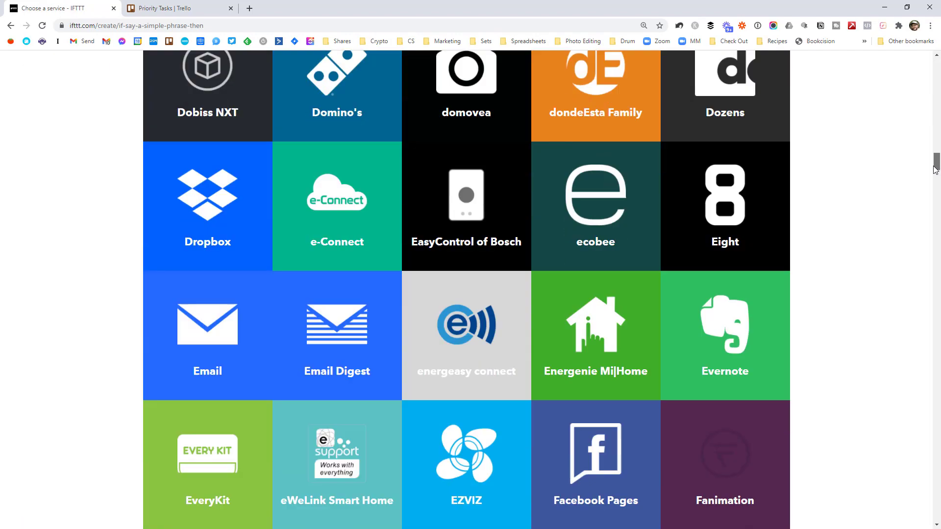
scroll(down, 3)
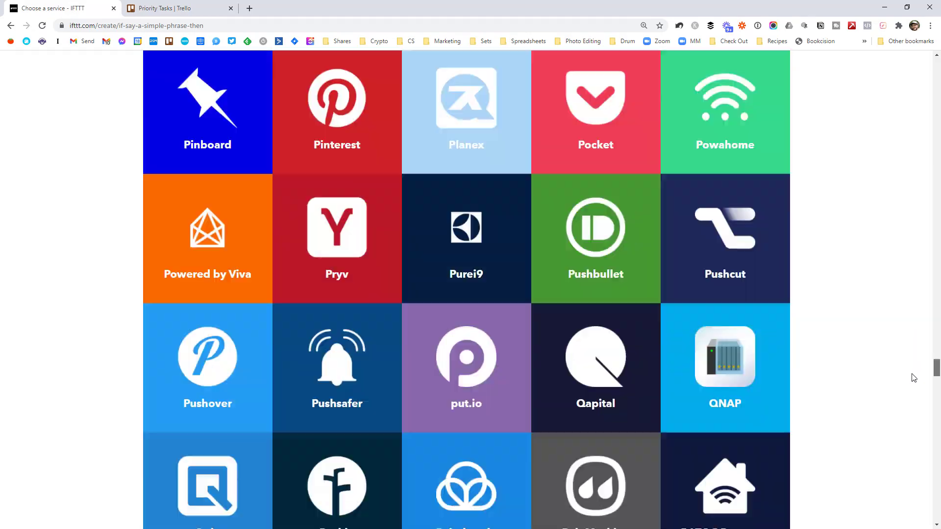
scroll(down, 3)
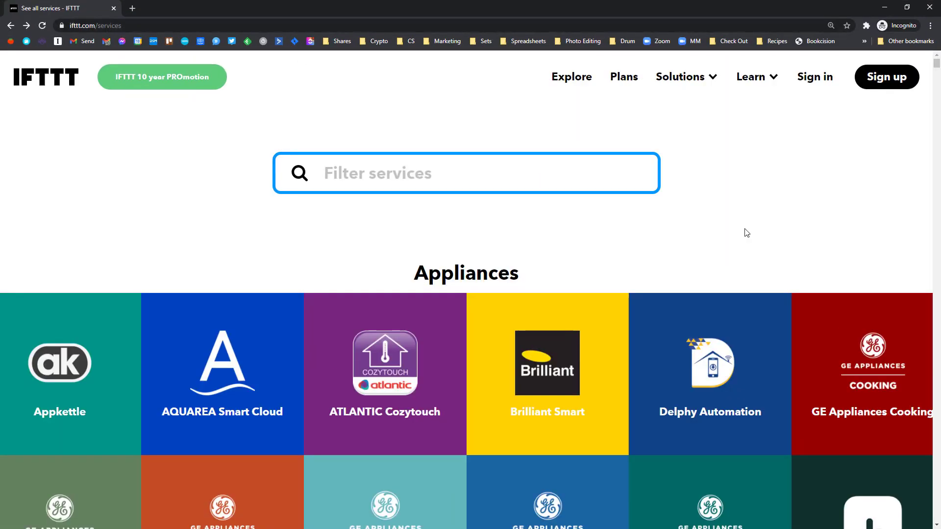
mouse_move(821, 205)
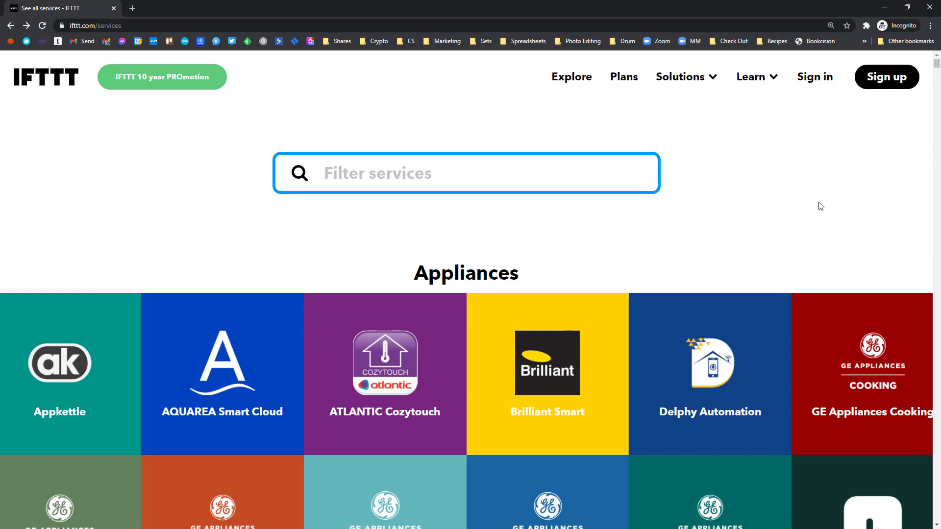
scroll(down, 3)
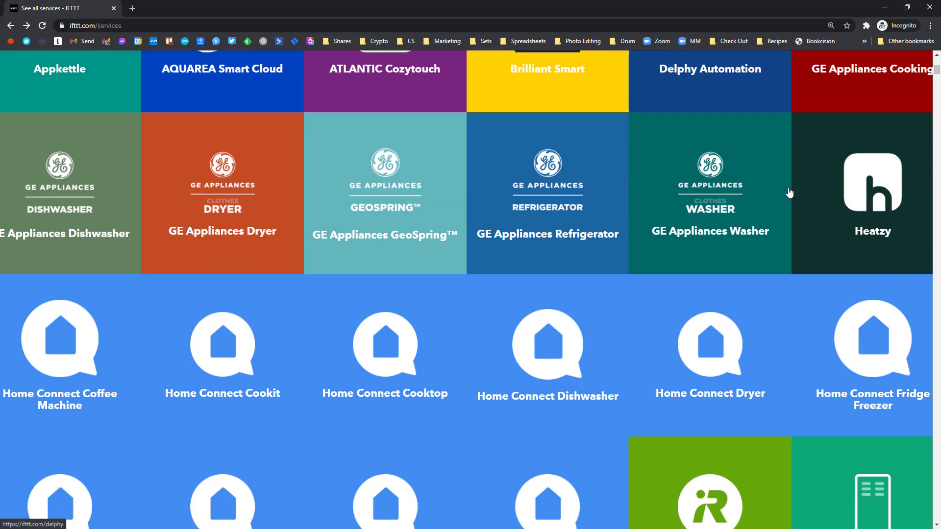
scroll(down, 3)
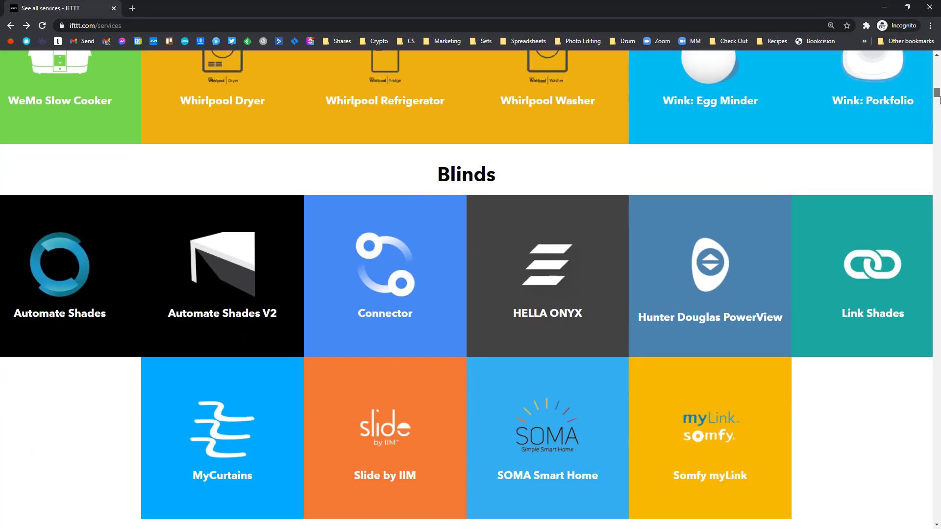
scroll(down, 3)
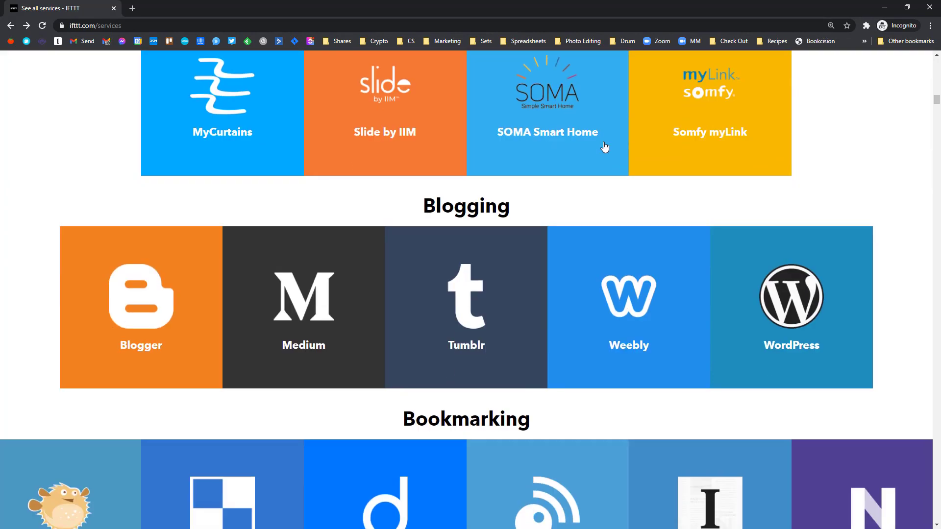
scroll(down, 3)
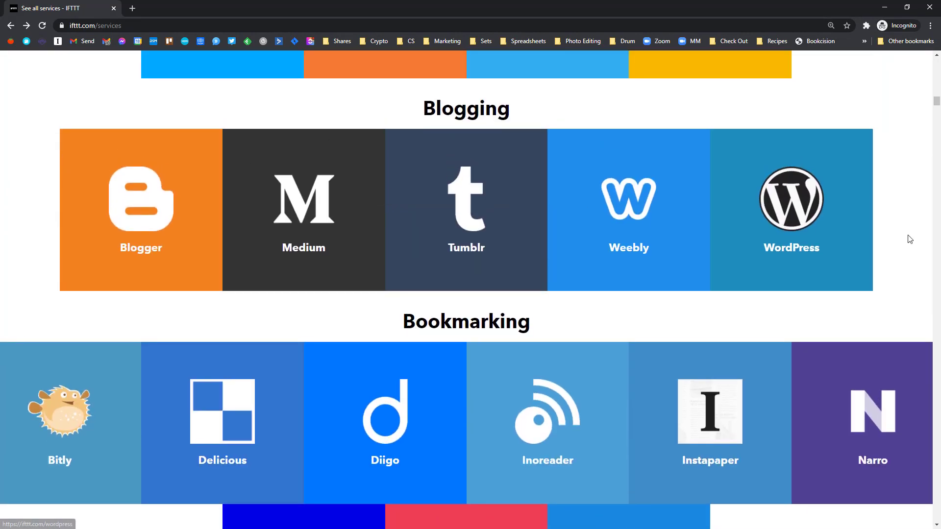
scroll(down, 3)
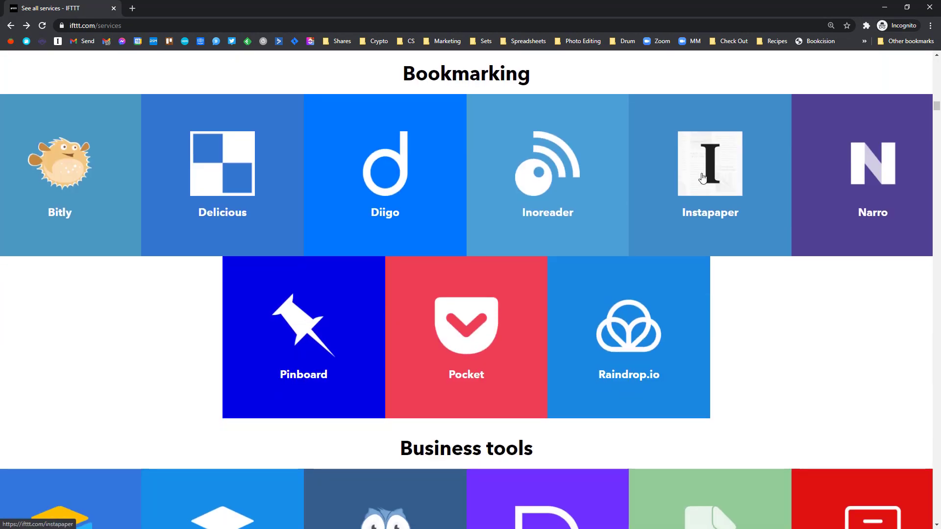
scroll(down, 3)
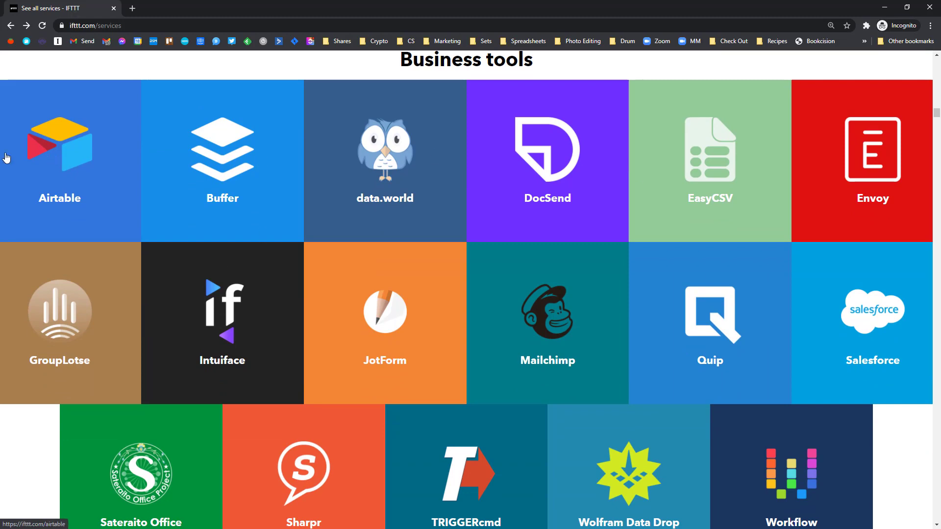
mouse_move(39, 159)
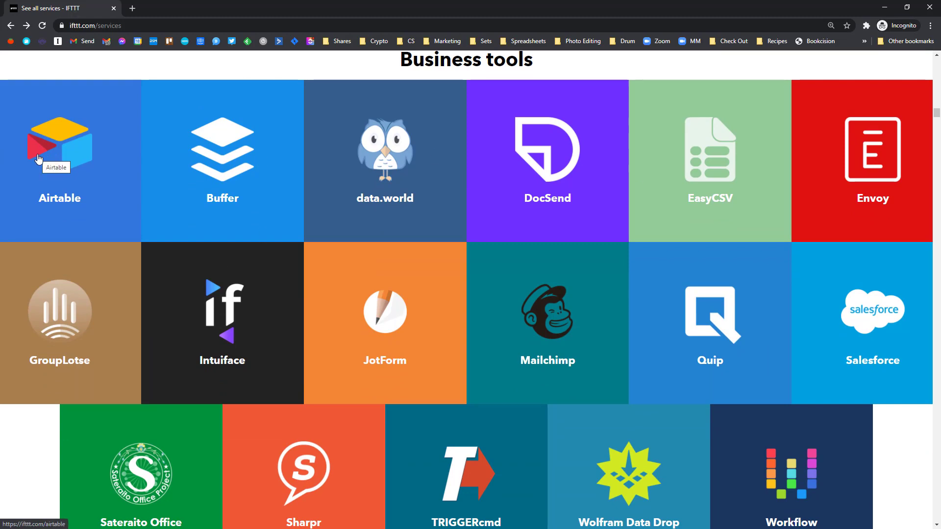
scroll(down, 3)
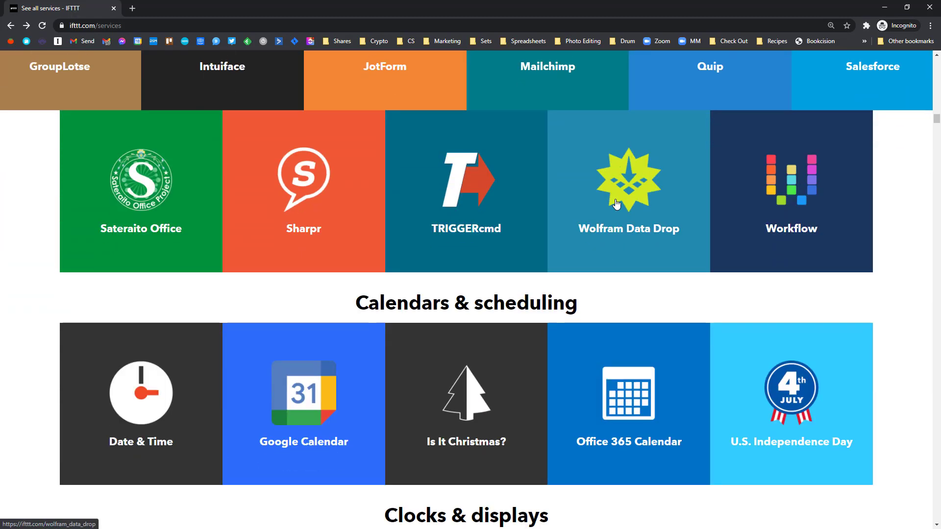
scroll(down, 3)
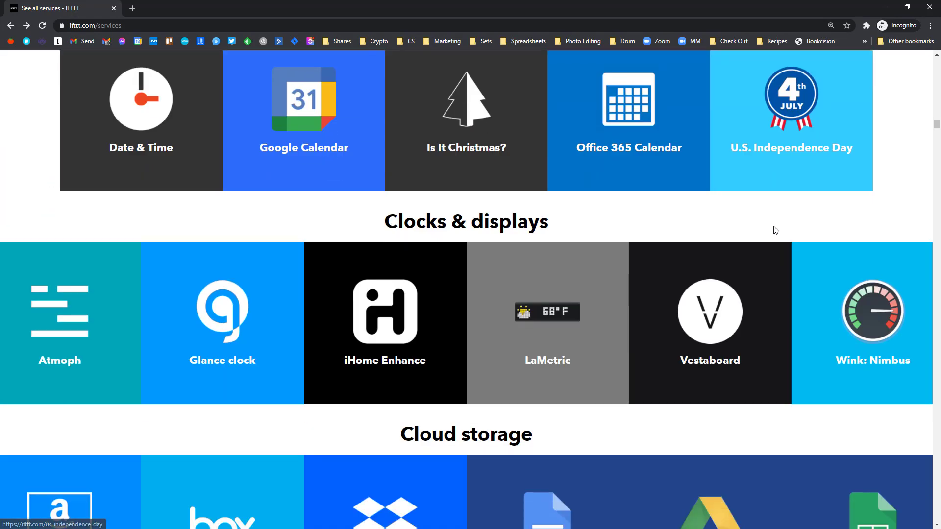
scroll(down, 3)
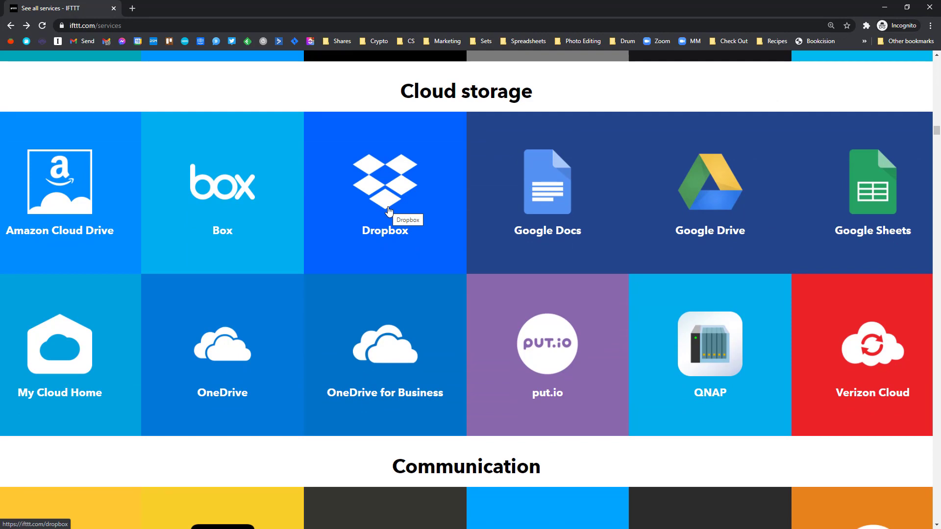
mouse_move(864, 183)
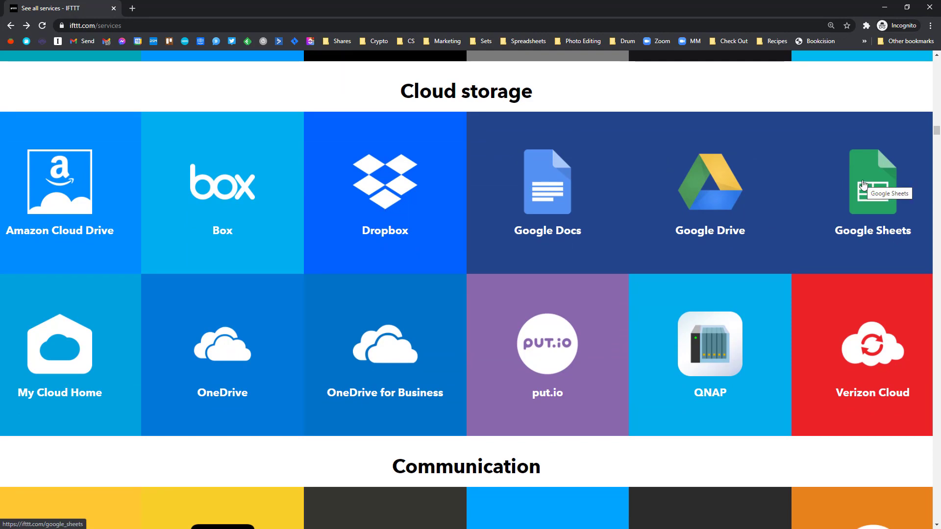
scroll(down, 3)
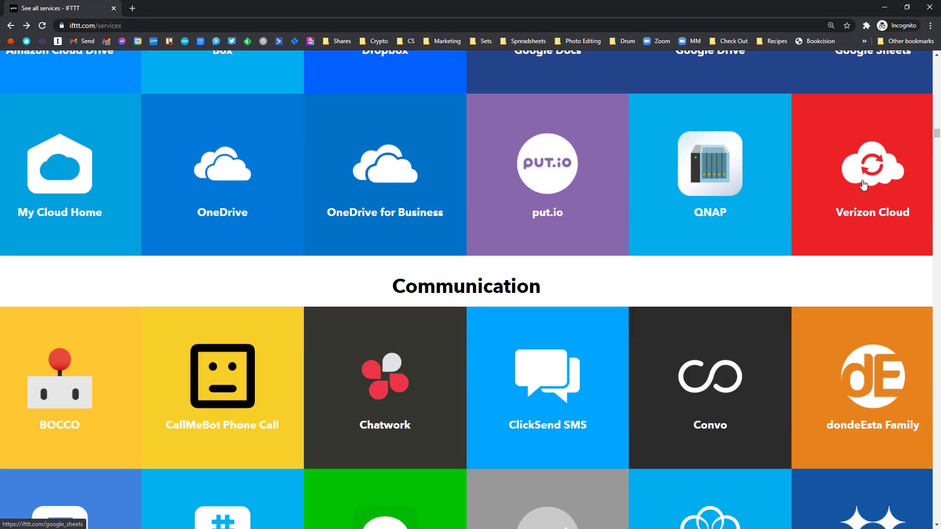
scroll(down, 3)
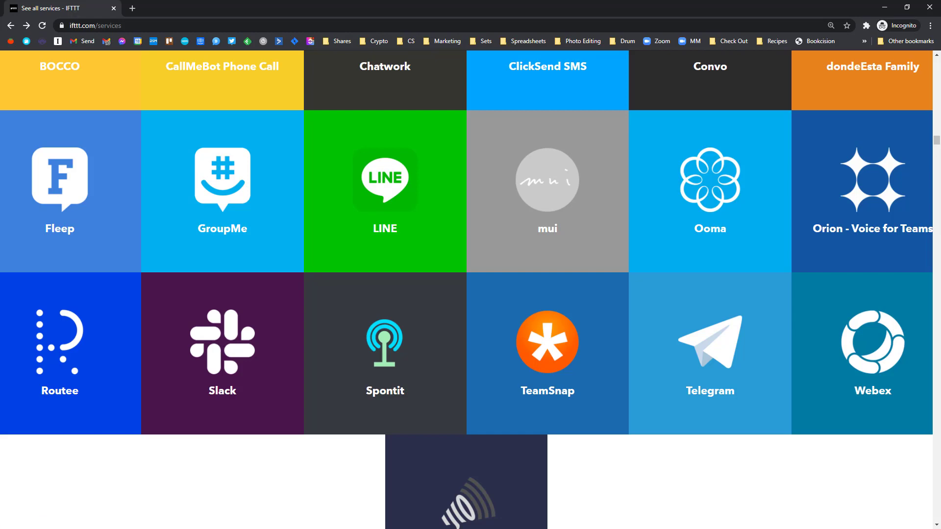
mouse_move(937, 142)
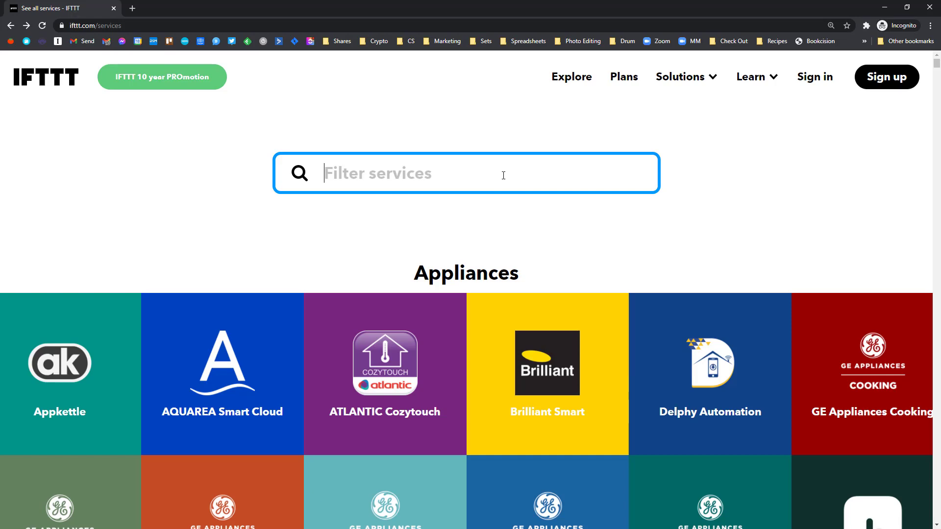
Filter services for 'slack', open the Slack page, and scroll to its applets
text(slack)
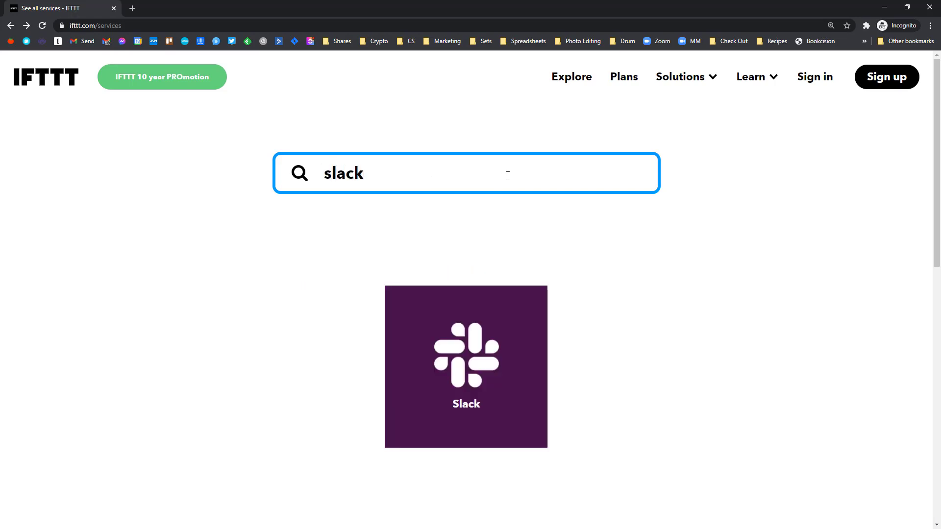
click(475, 376)
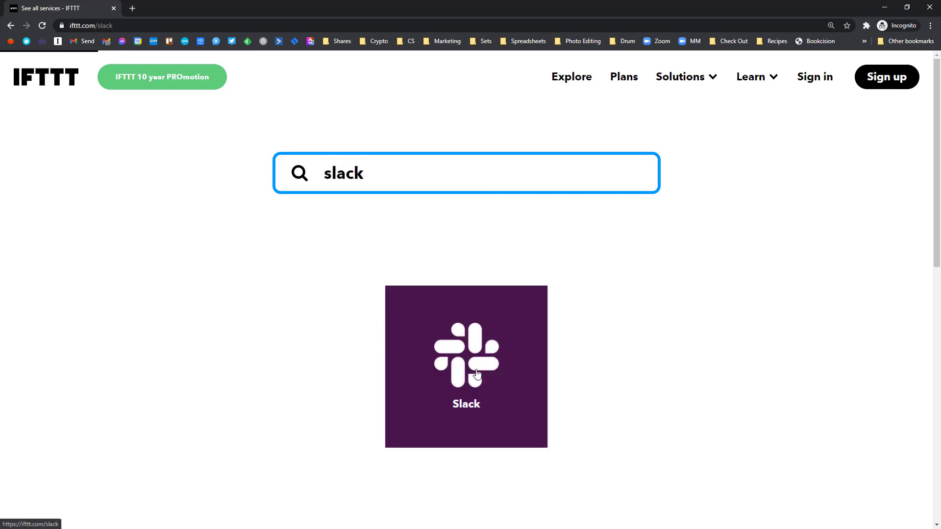
click(466, 372)
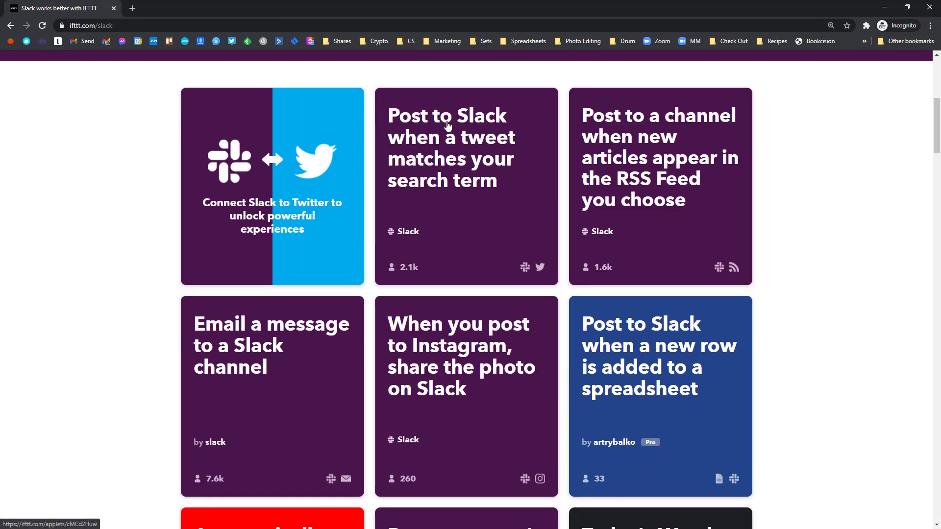
mouse_move(451, 373)
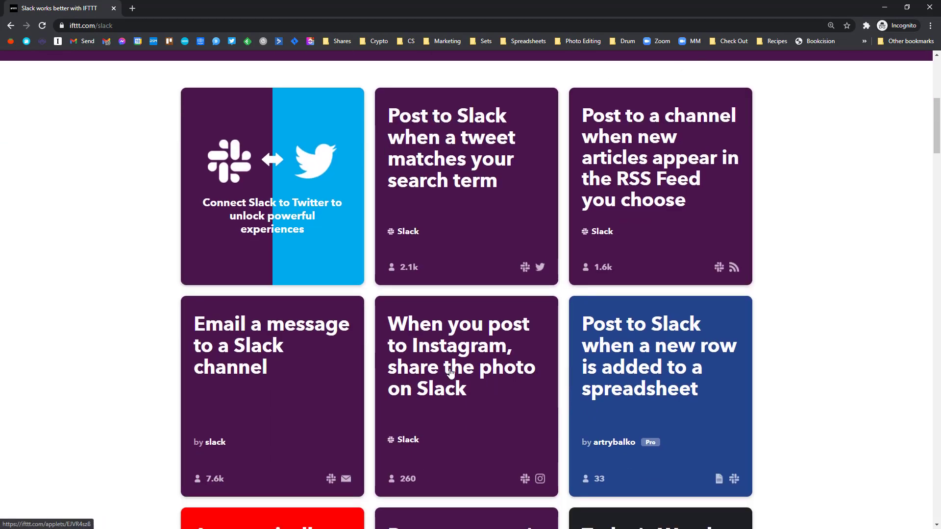
scroll(down, 3)
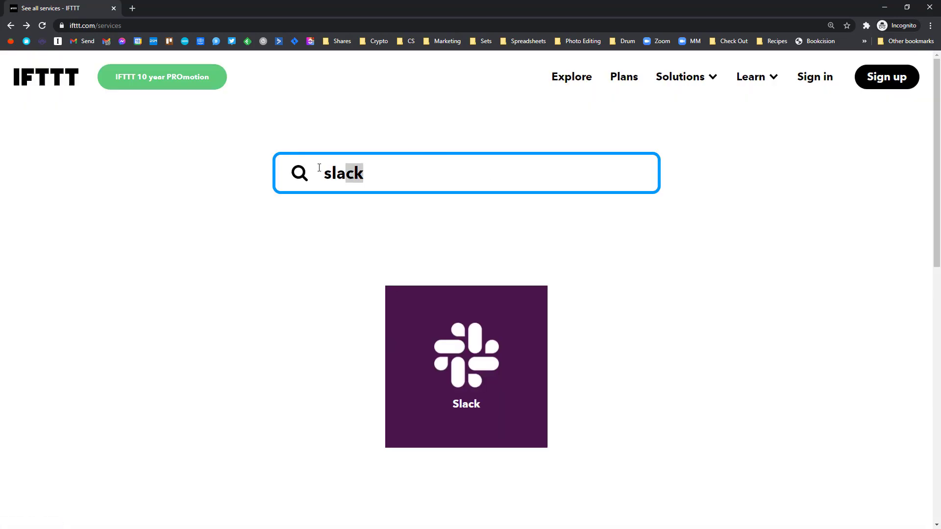
Filter the IFTTT services directory for 'webho' and open the Webhooks service page
text(webho)
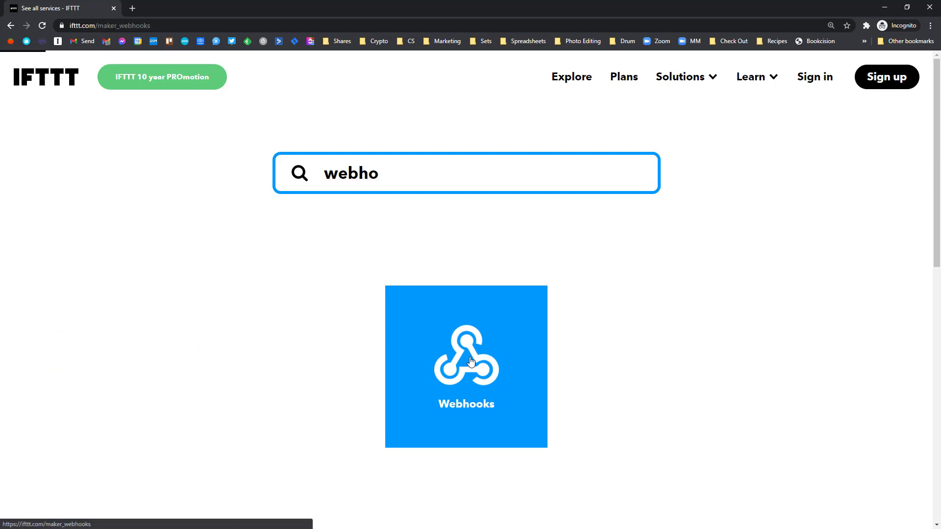
click(466, 367)
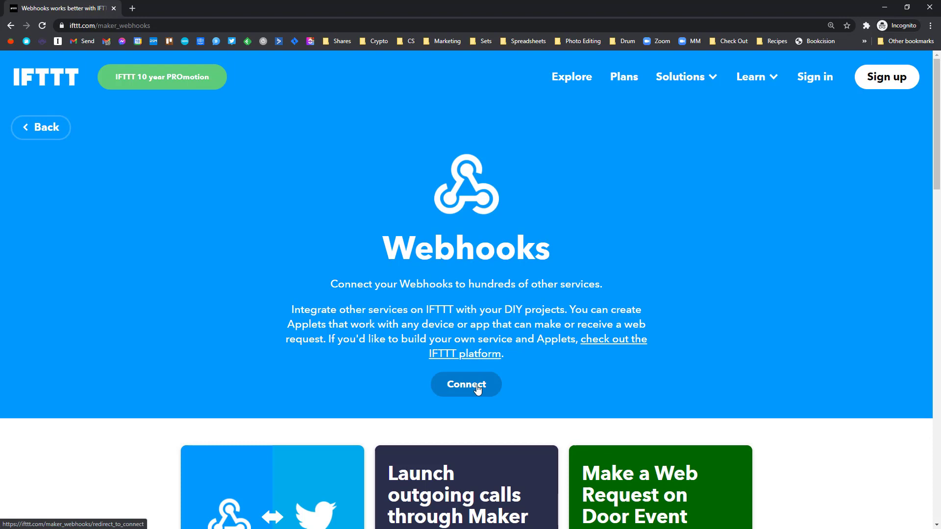
mouse_move(503, 392)
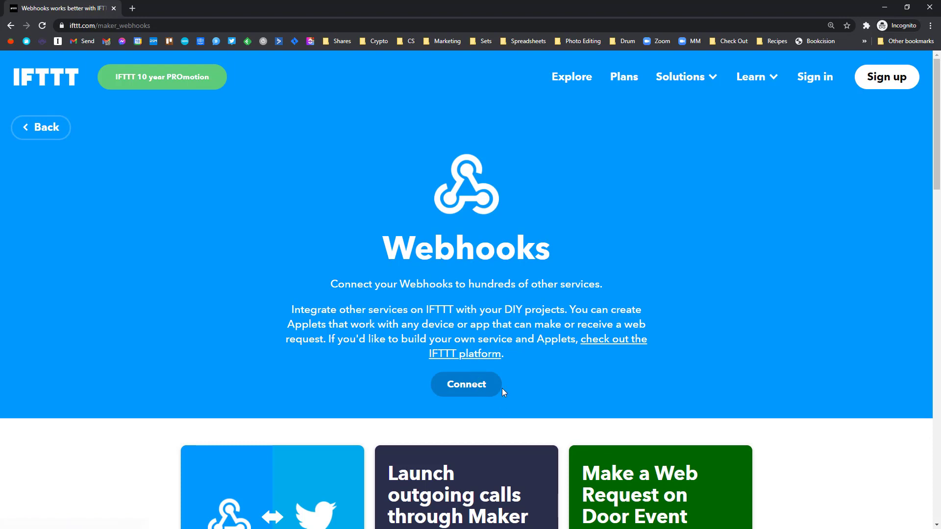